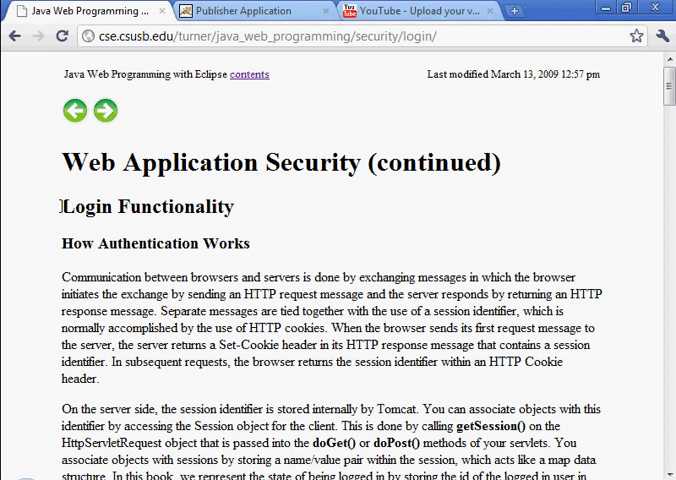
Scroll the tutorial to the Login Servlet section and copy its <servlet> and <servlet-mapping> XML block
double_click(144, 208)
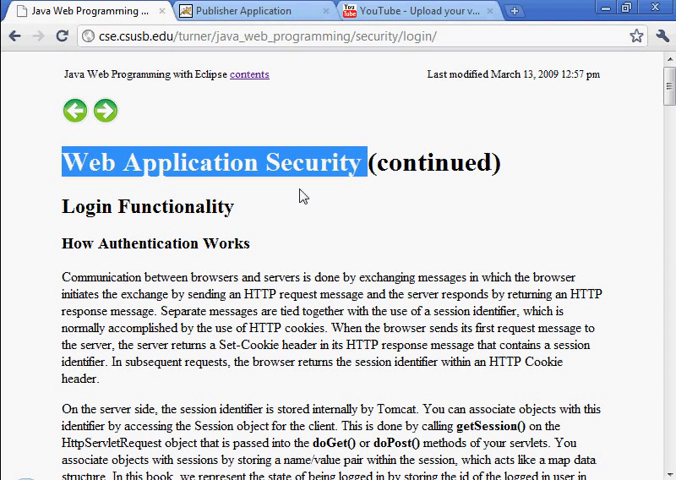
scroll("down", 3)
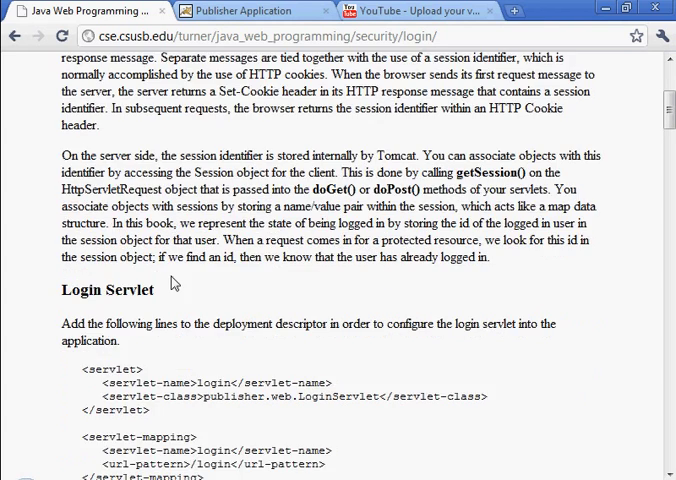
scroll("up", 3)
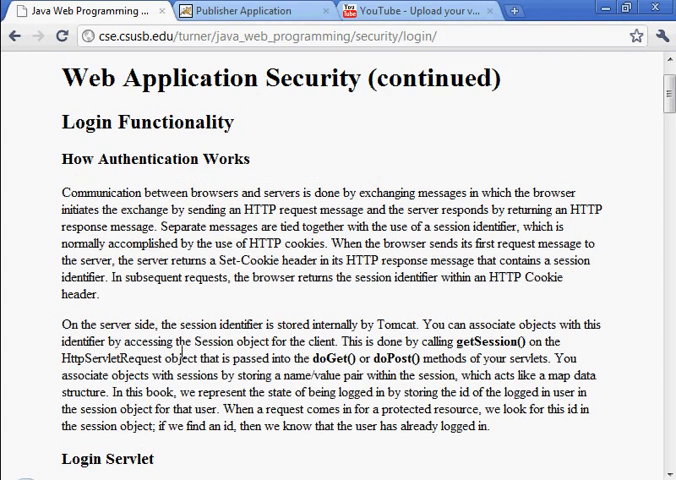
scroll("down", 3)
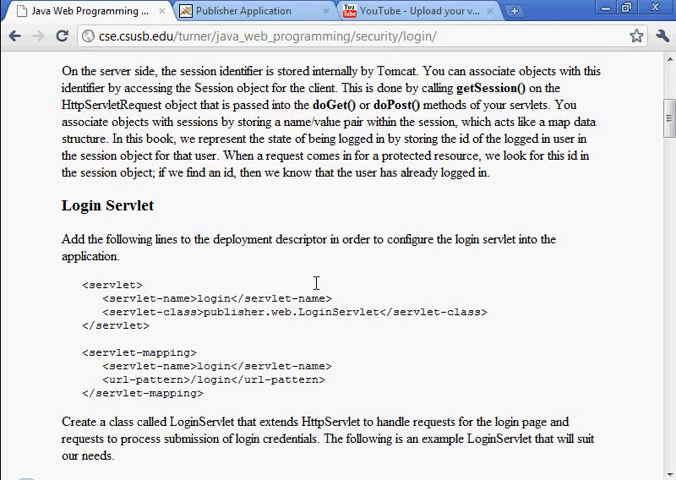
scroll("down", 3)
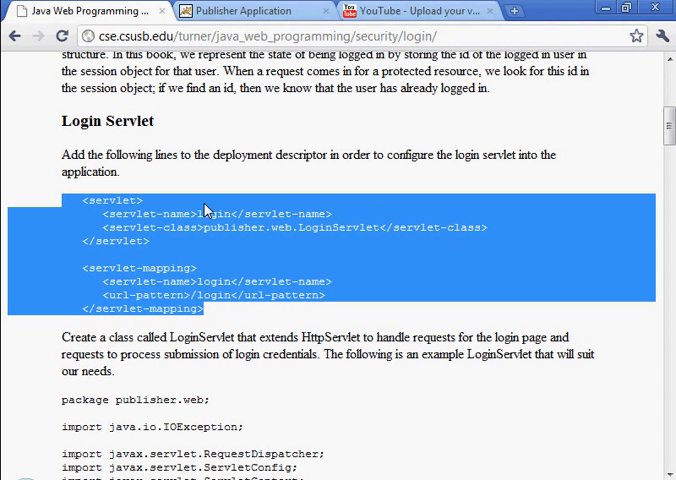
mouse_move(396, 220)
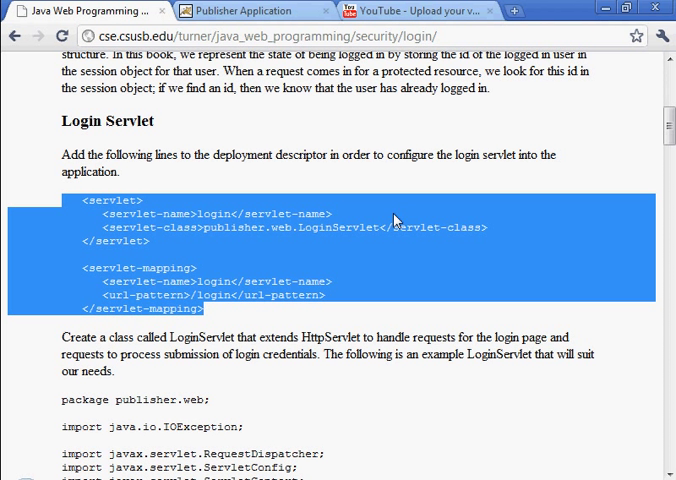
mouse_move(432, 196)
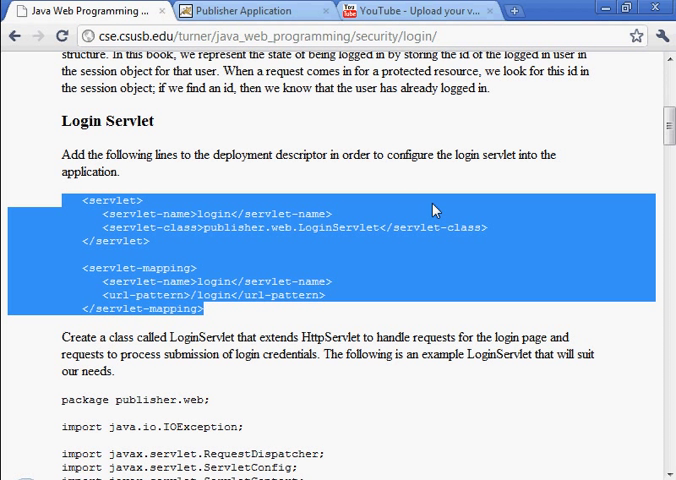
mouse_move(232, 260)
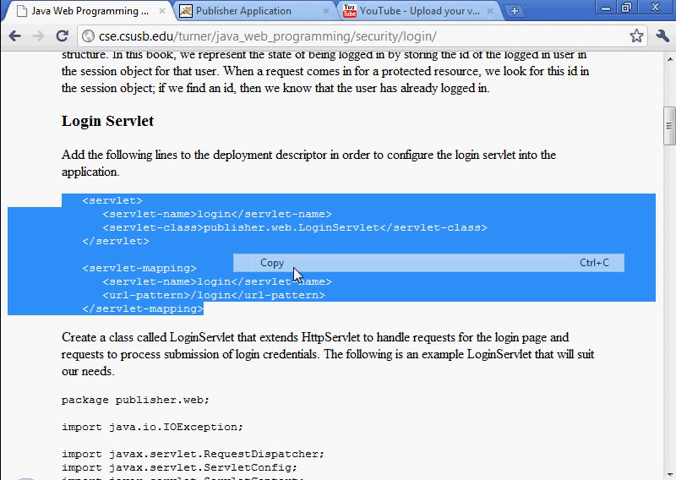
left_click(272, 264)
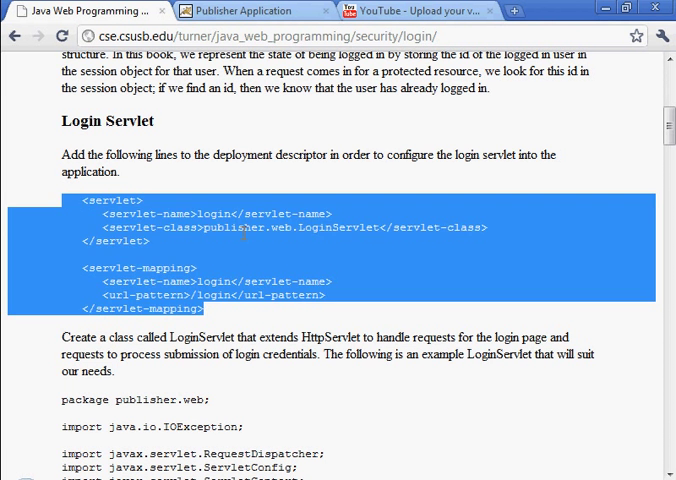
Paste the login <servlet> and /login <servlet-mapping> entries before </web-app> in publisher's web.xml
left_click(296, 260)
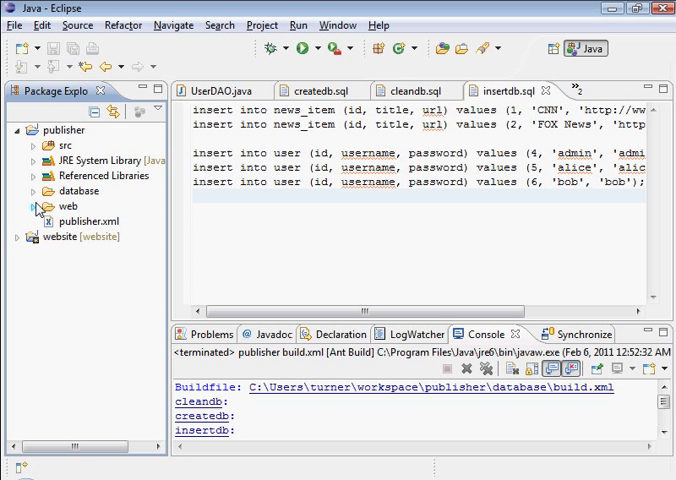
left_click(36, 208)
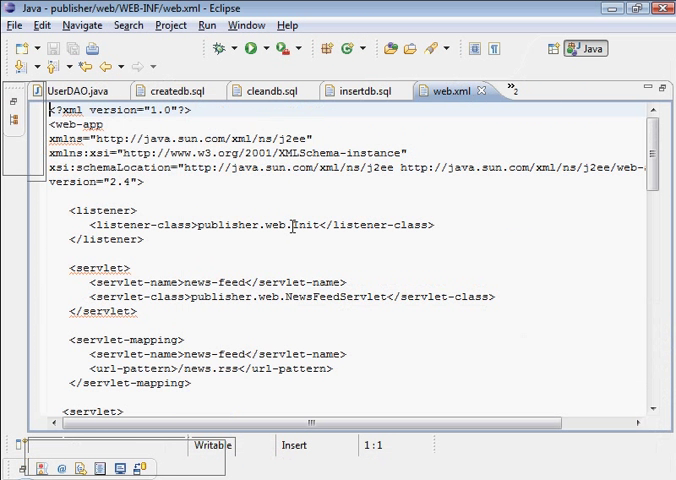
scroll("down", 3)
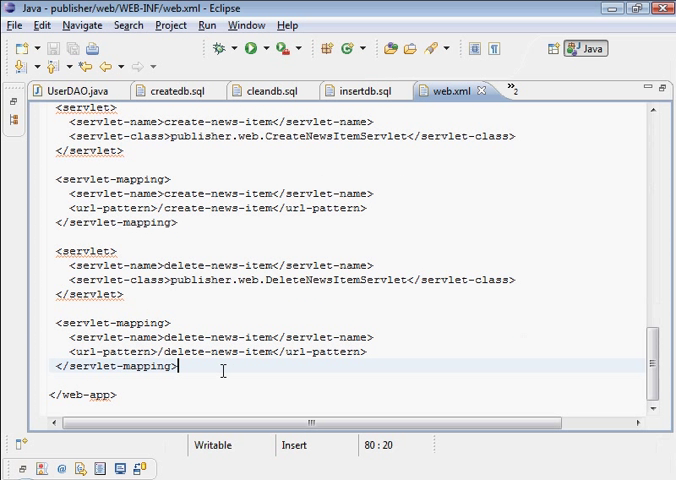
type("<servlet>")
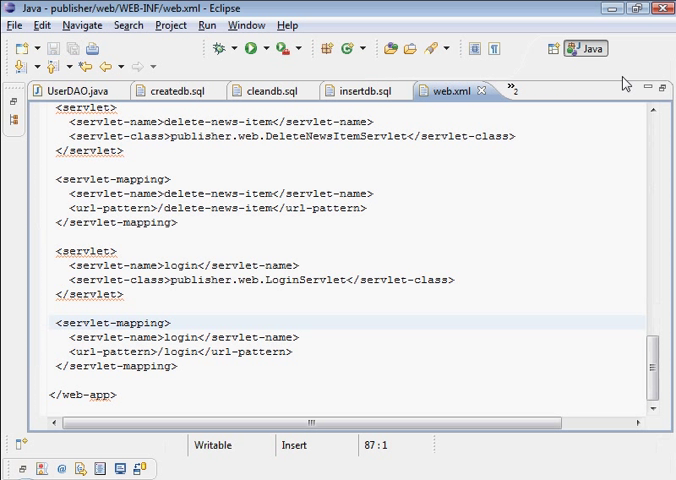
right_click(460, 90)
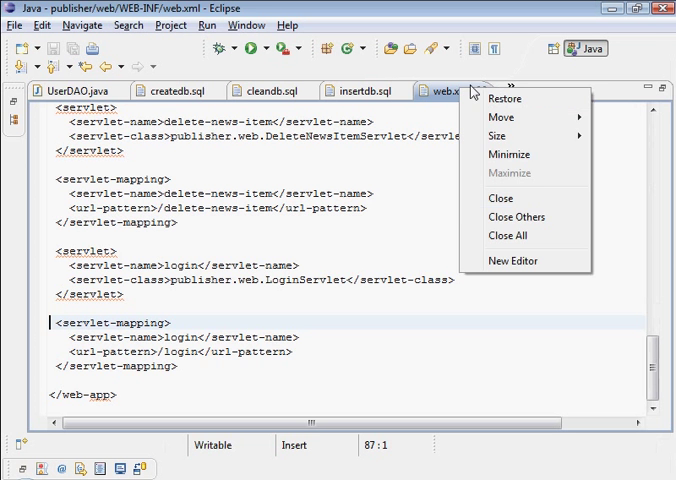
Start a new class named LoginServlet in the publisher.web package
left_click(508, 236)
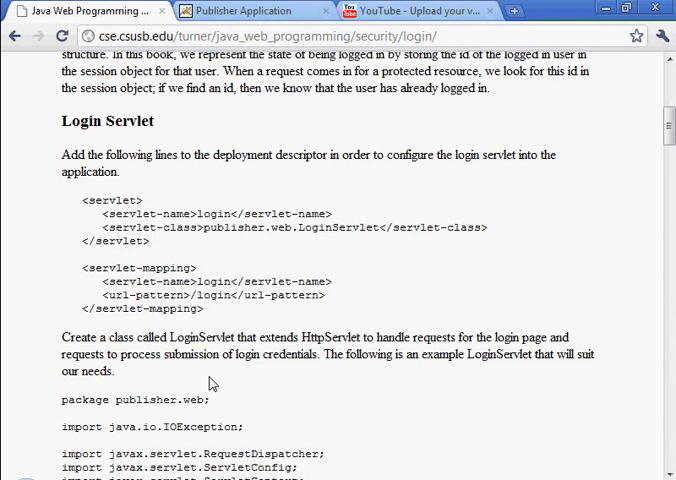
scroll("down", 3)
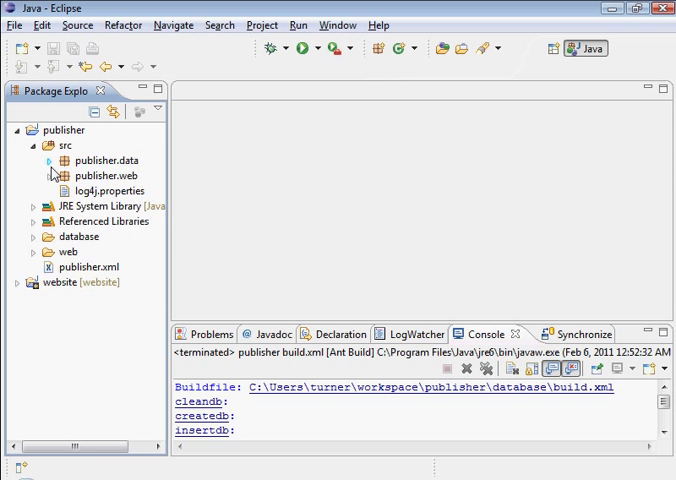
right_click(98, 176)
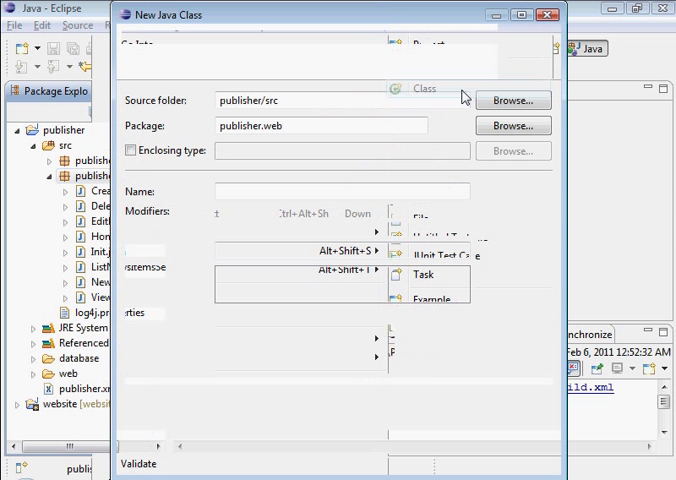
right_click(340, 192)
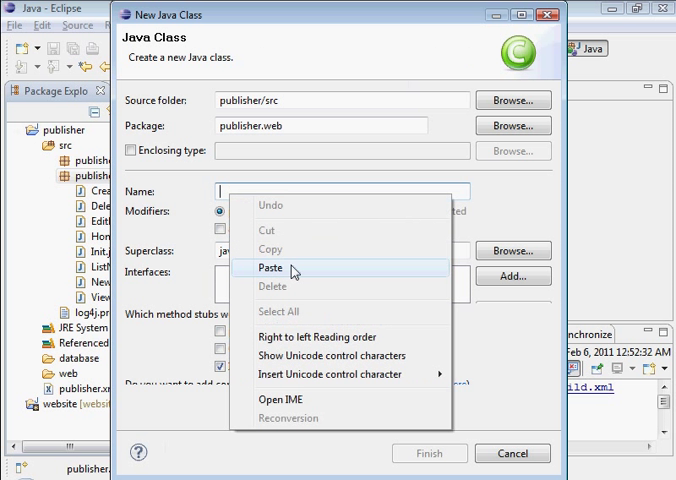
left_click(272, 268)
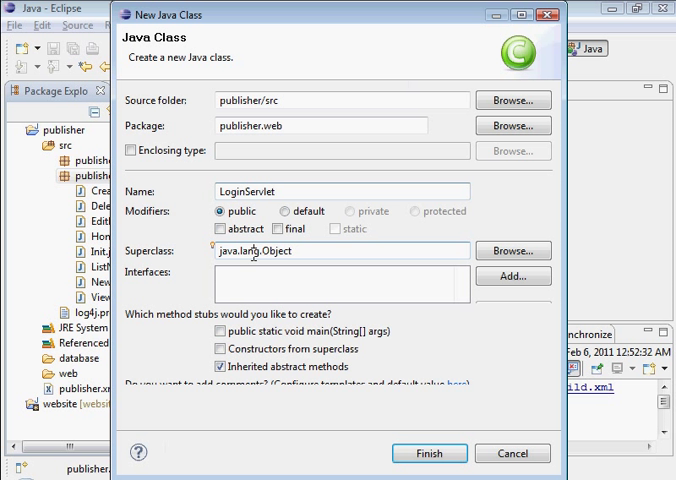
Set its superclass to javax.servlet.http.HttpServlet and finish creating the class
type("H")
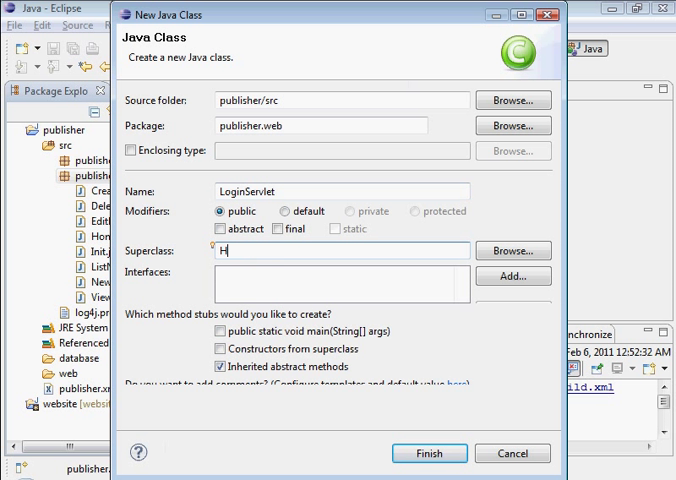
type("ttpServlet")
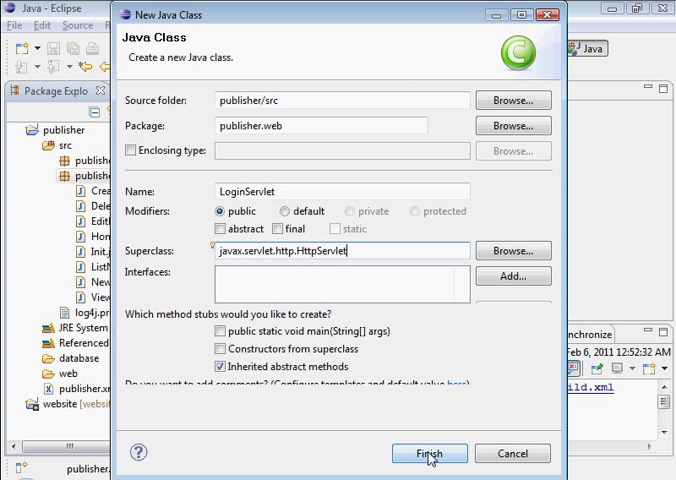
left_click(440, 452)
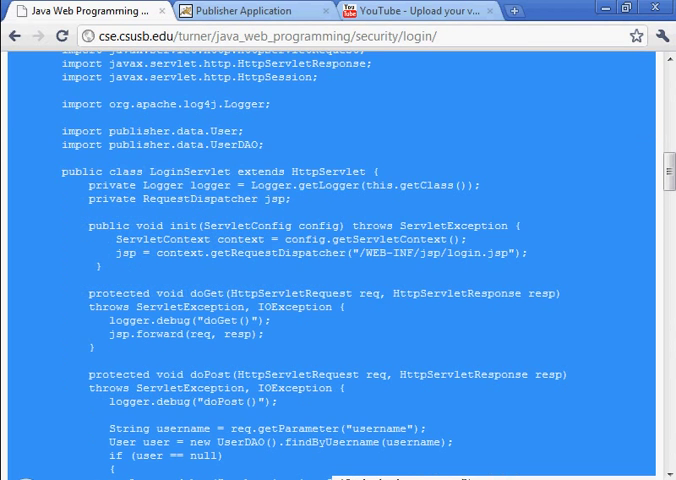
Copy the tutorial's example LoginServlet source code from the Chrome page
scroll("down", 3)
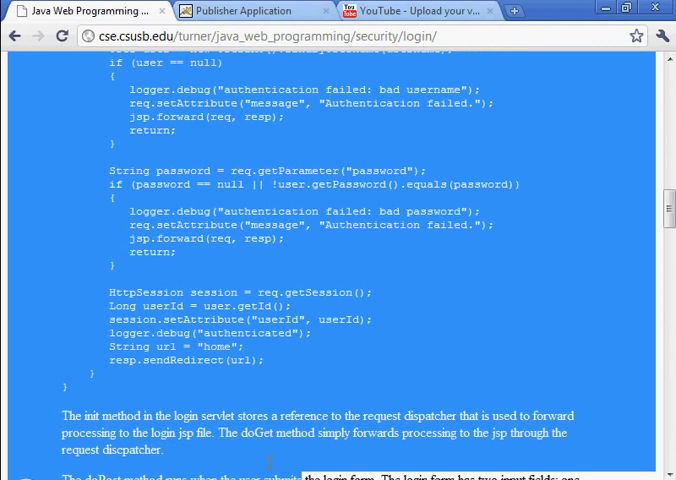
right_click(156, 226)
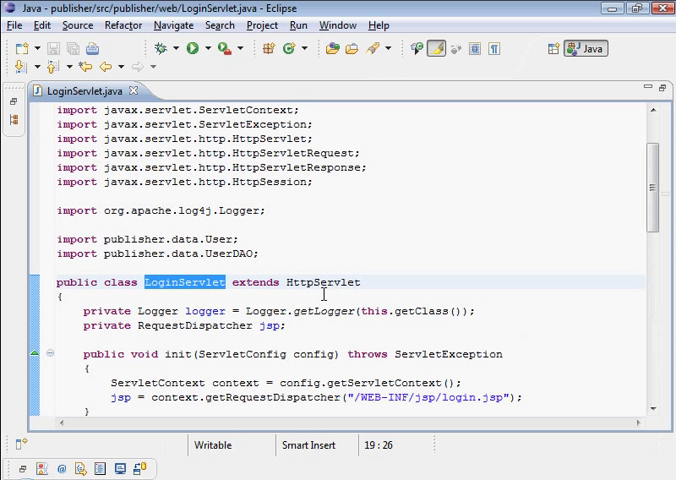
mouse_move(322, 282)
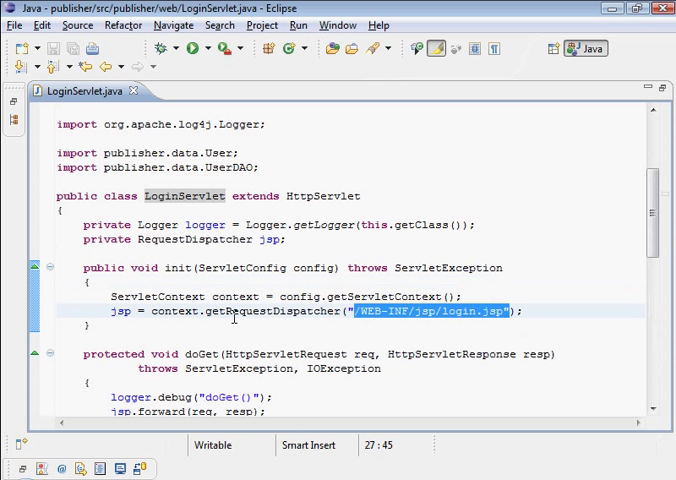
Review the pasted LoginServlet fields and init method, including the jsp dispatcher
scroll("down", 3)
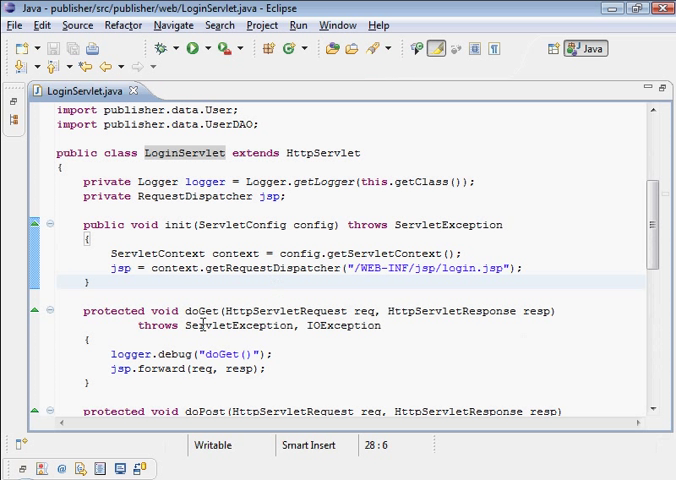
mouse_move(254, 196)
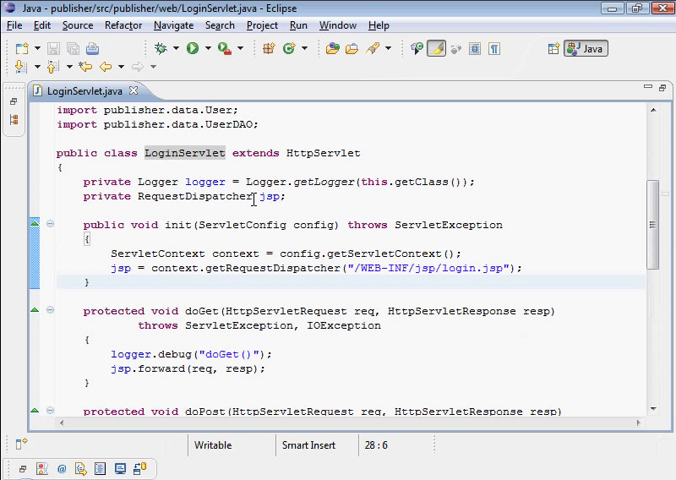
double_click(194, 196)
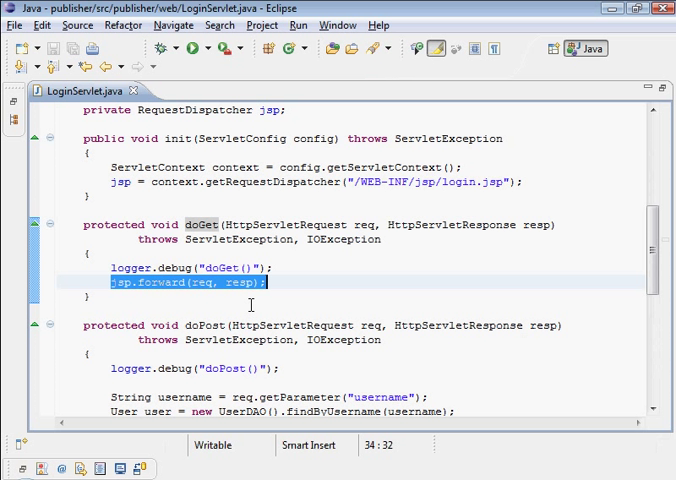
mouse_move(228, 340)
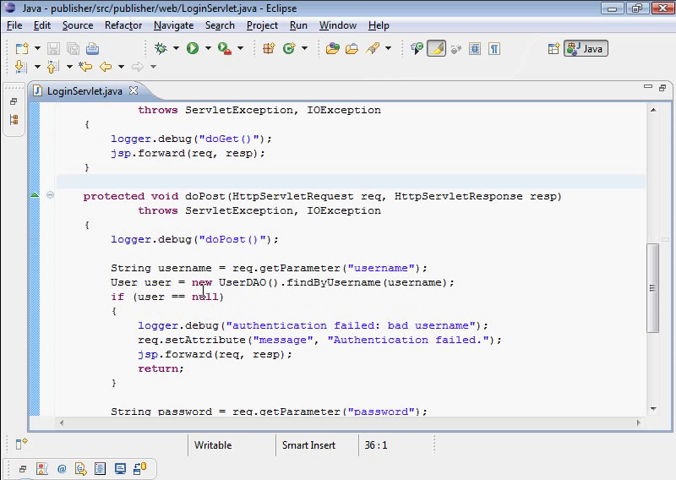
scroll("down", 3)
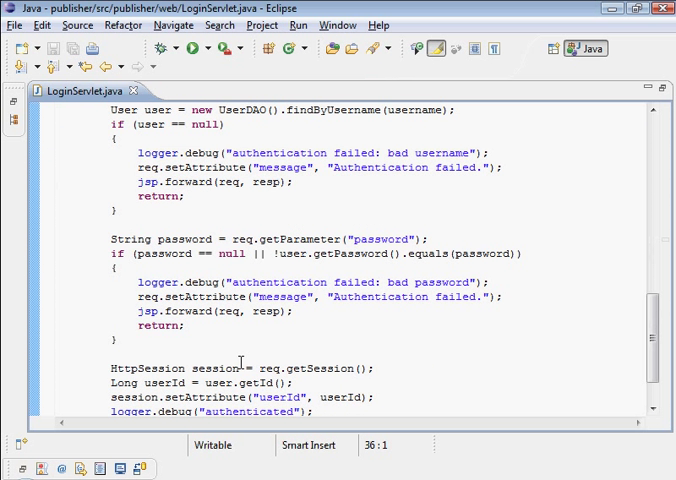
scroll("down", 3)
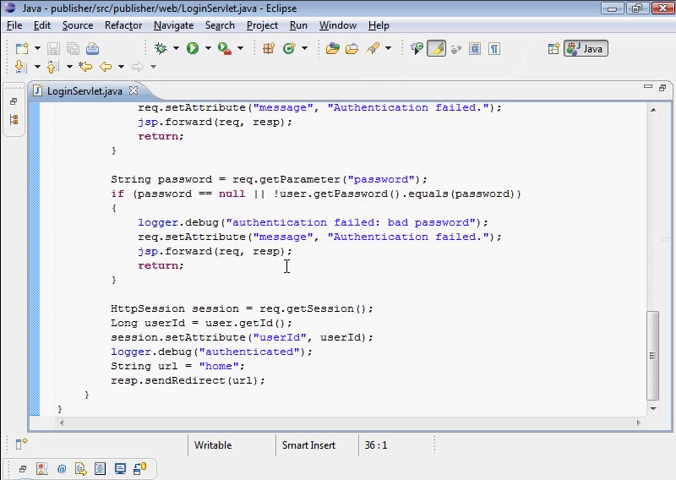
mouse_move(330, 264)
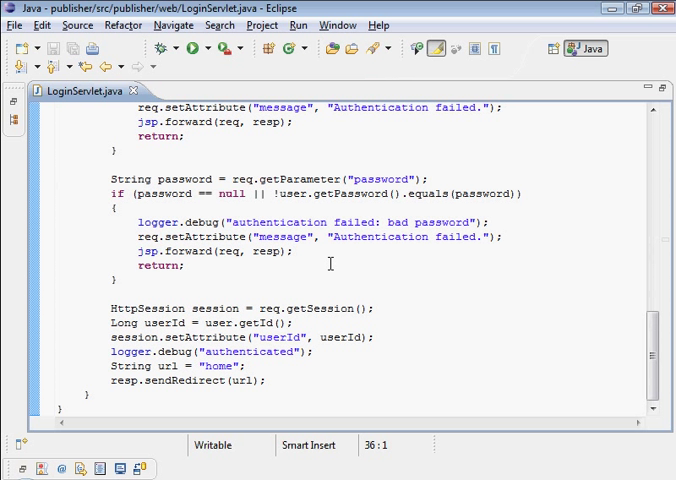
Walk through doGet and doPost, which check username and password and store the user id in the session
scroll("up", 3)
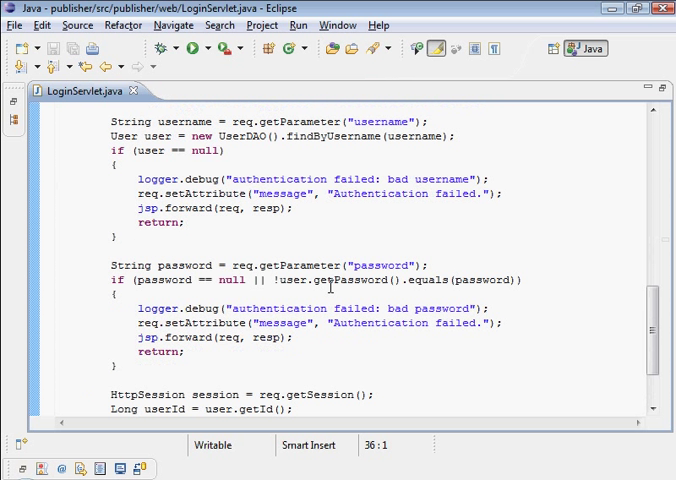
scroll("down", 3)
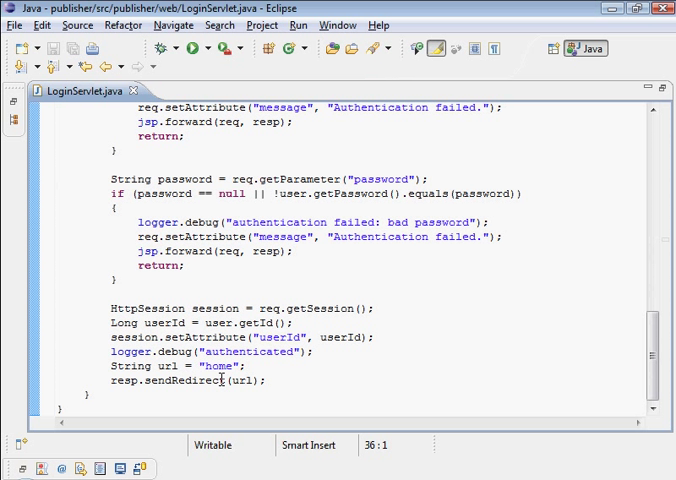
double_click(184, 380)
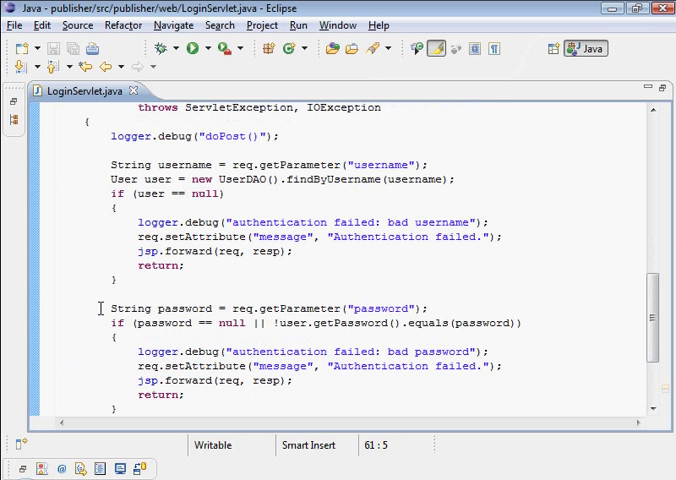
scroll("down", 3)
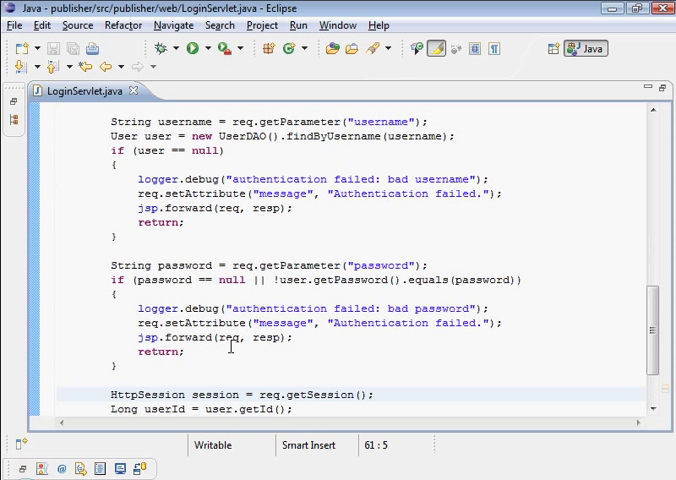
left_click(248, 324)
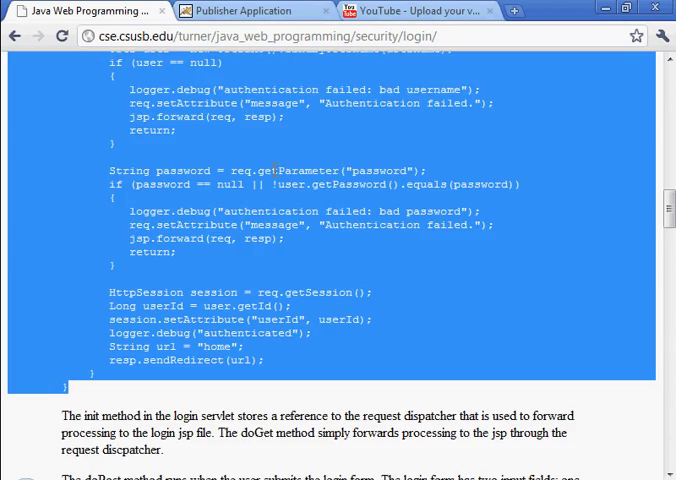
Scroll the tutorial page down to the login.jsp code listing
scroll("down", 3)
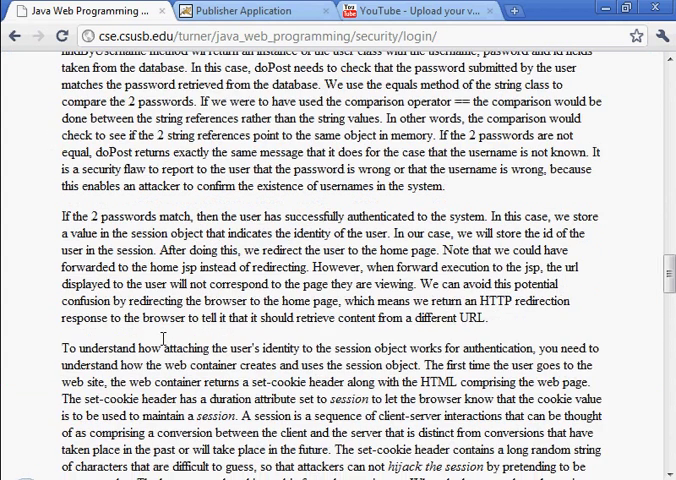
scroll("down", 3)
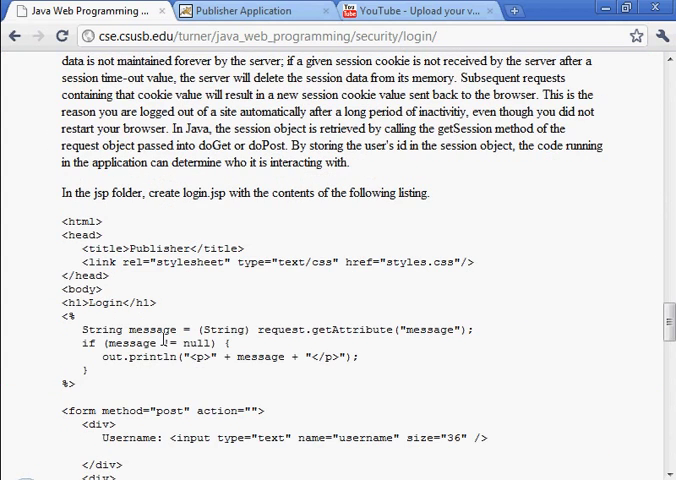
scroll("down", 3)
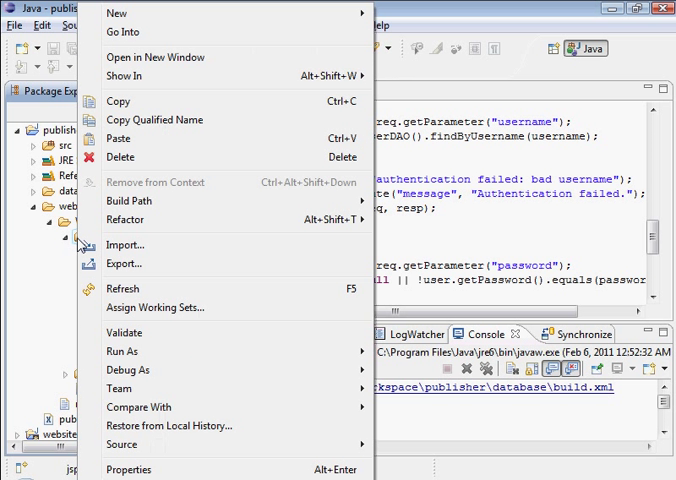
mouse_move(130, 16)
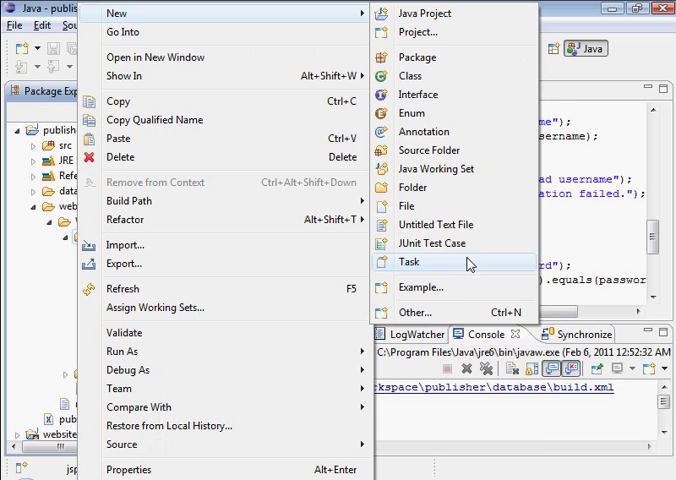
Create login.jsp under WEB-INF/jsp and copy the tutorial's login form markup
left_click(406, 204)
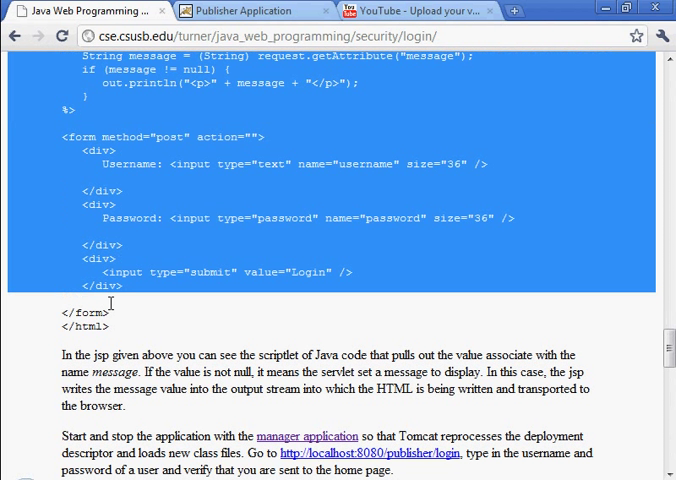
right_click(178, 218)
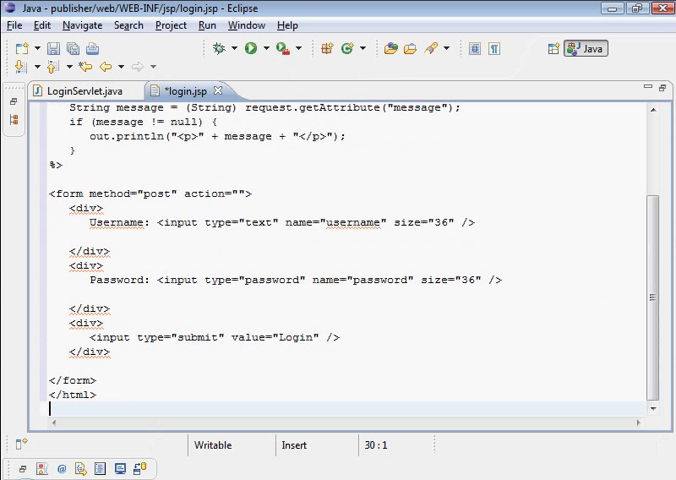
Save login.jsp with the message display and username/password form
key("ctrl+Home")
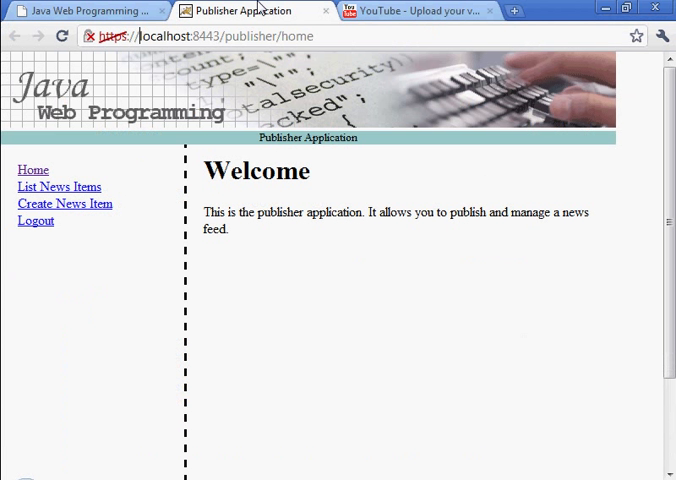
mouse_move(150, 48)
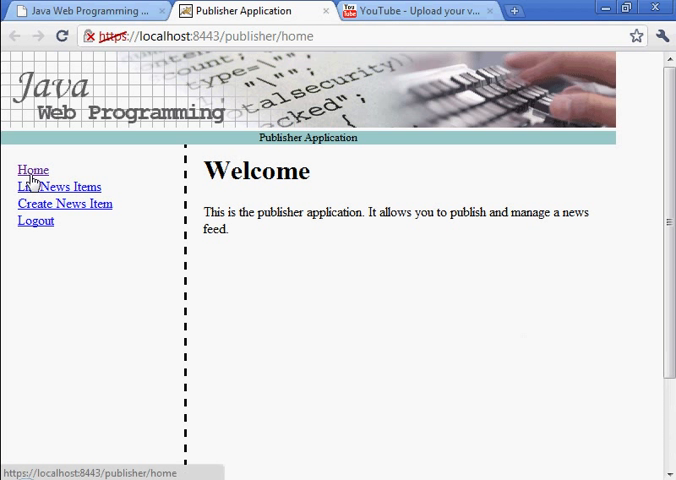
mouse_move(392, 288)
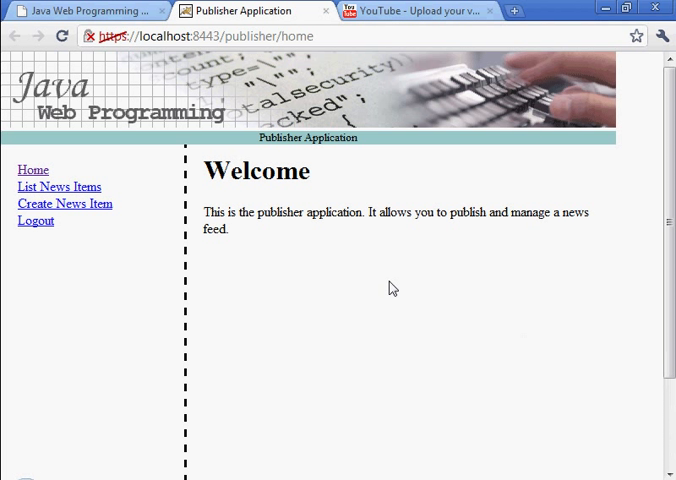
mouse_move(58, 192)
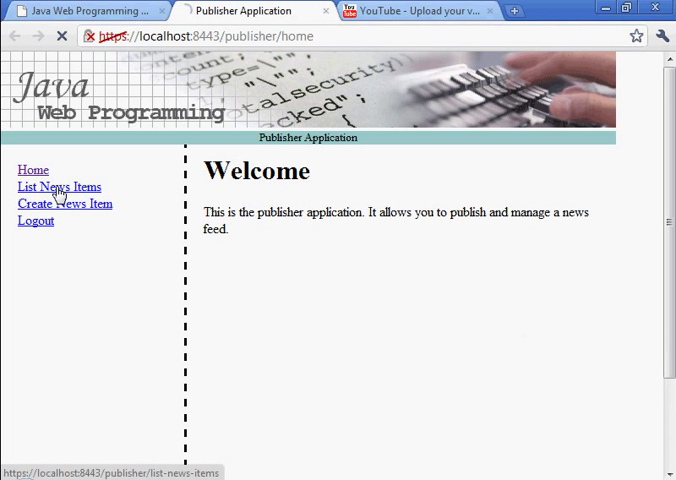
Open the List News Items page showing CNN and FOX News
left_click(58, 188)
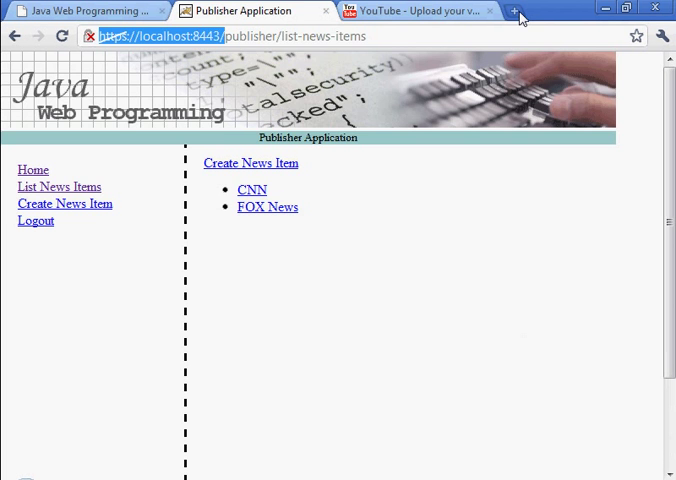
left_click(516, 14)
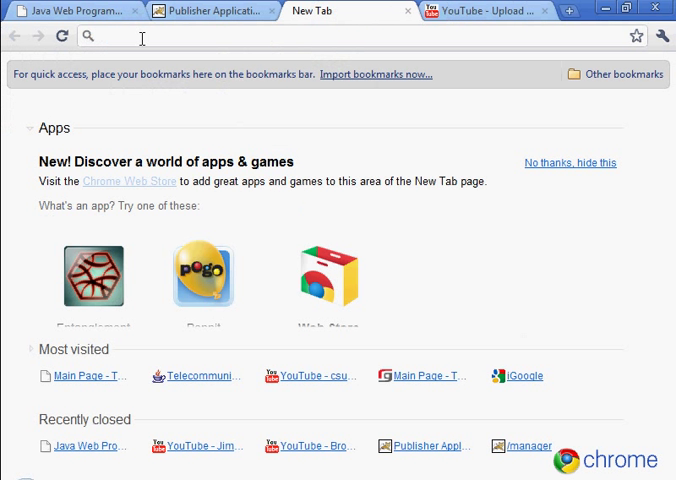
type("https://localhost:8443/manager")
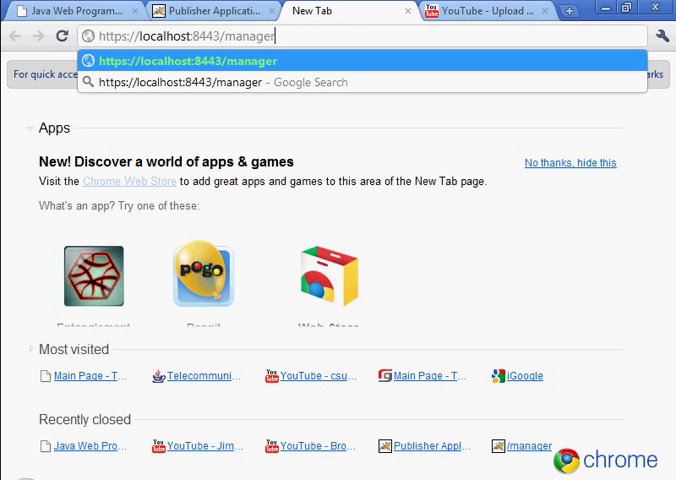
type("html")
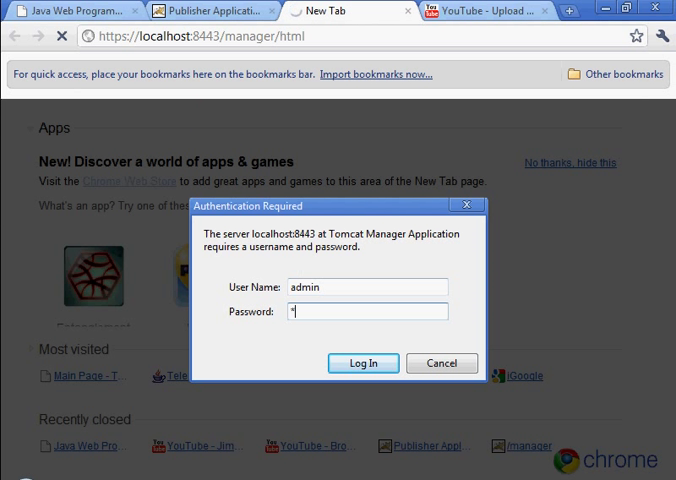
left_click(362, 364)
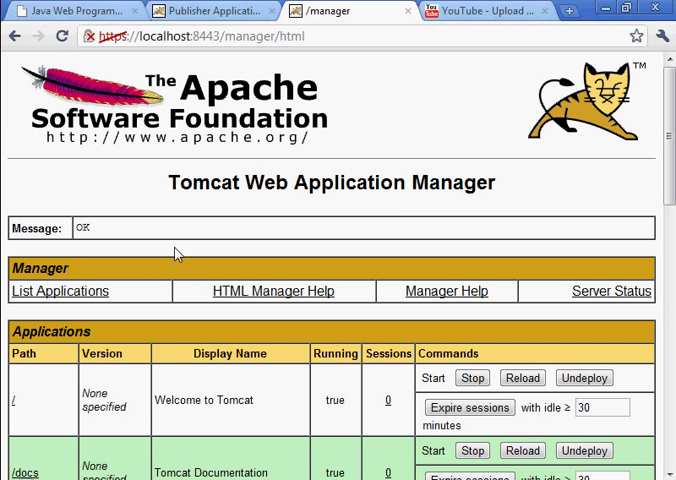
Stop the /publisher application from the Applications table
scroll("down", 3)
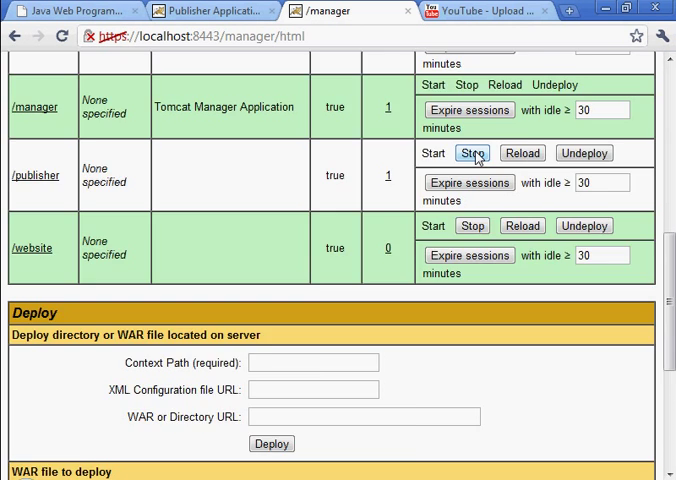
left_click(472, 152)
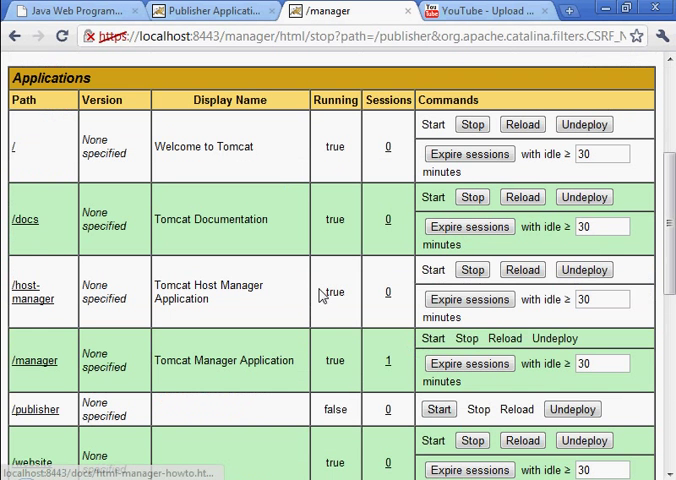
scroll("down", 3)
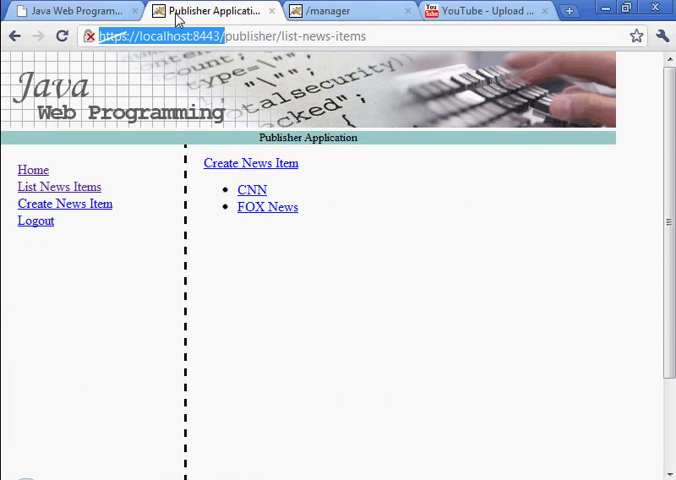
mouse_move(78, 220)
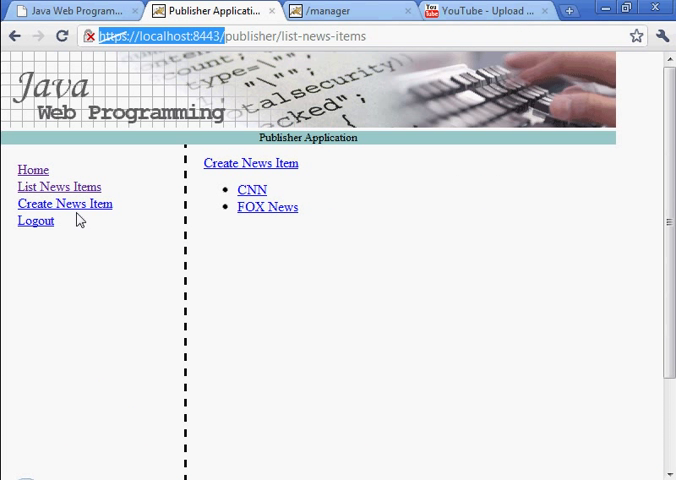
mouse_move(32, 172)
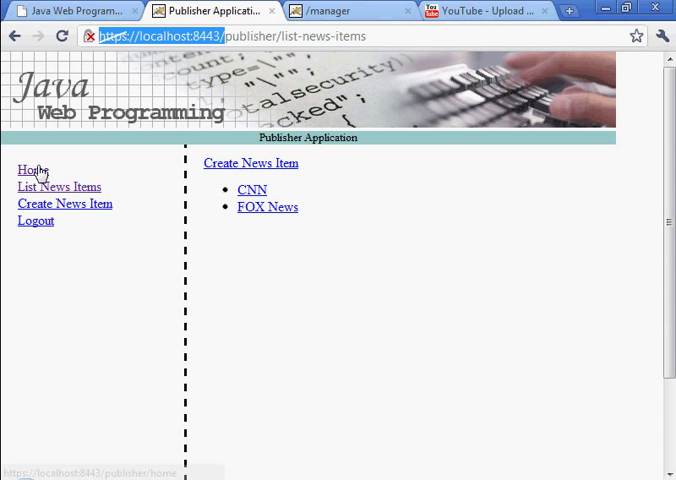
Visit Home and the Create News Item form, then log out of the publisher site
left_click(32, 170)
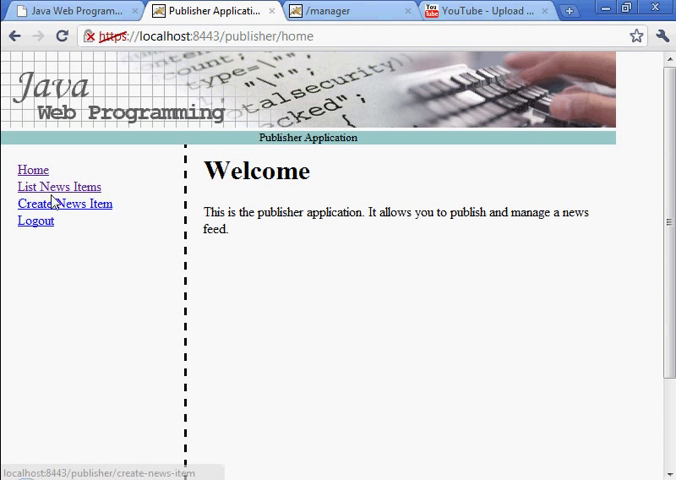
left_click(66, 204)
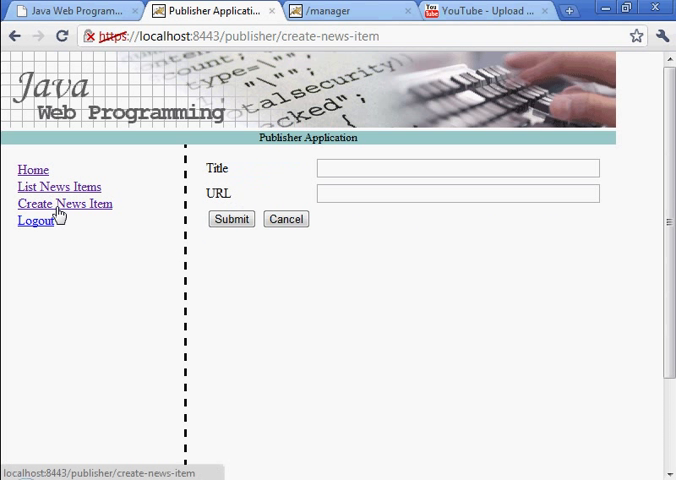
left_click(32, 168)
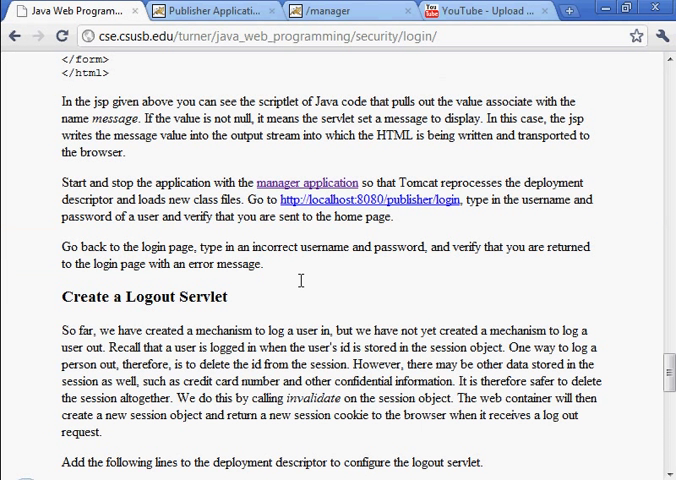
mouse_move(420, 212)
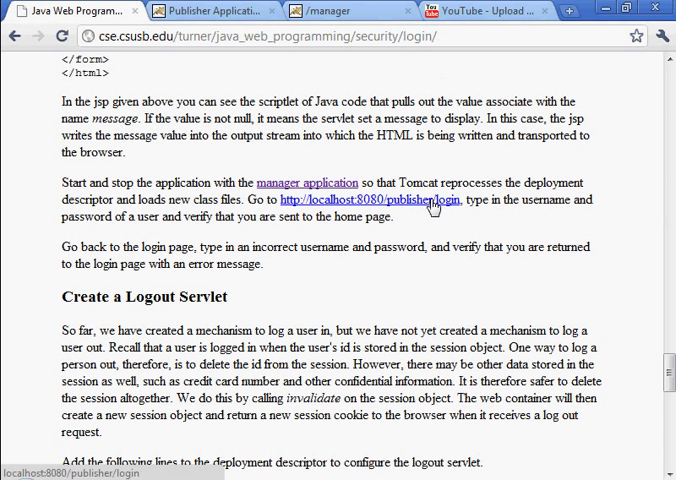
right_click(430, 208)
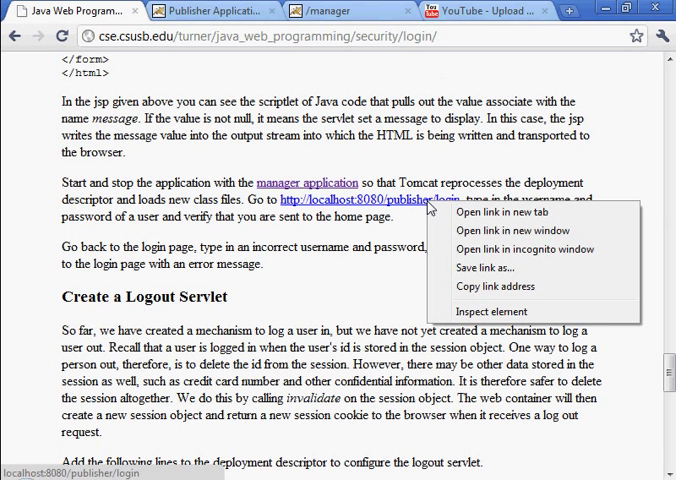
mouse_move(500, 288)
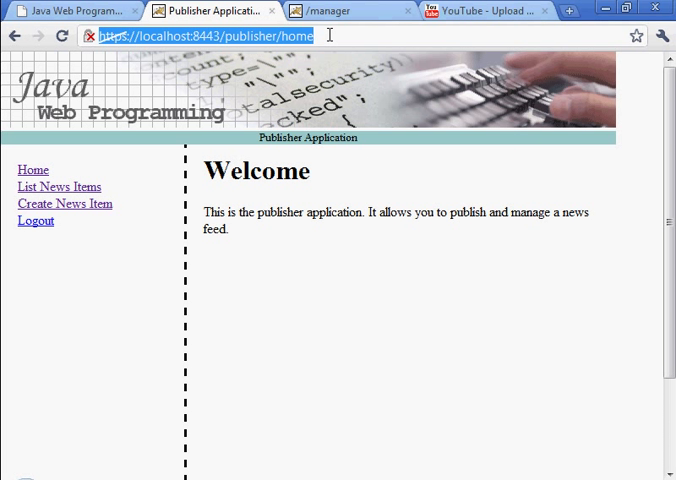
Go to localhost:8080/publisher/login, get rejected with wrong credentials, then log in as admin
type("http://localhost:8080/publisher/login")
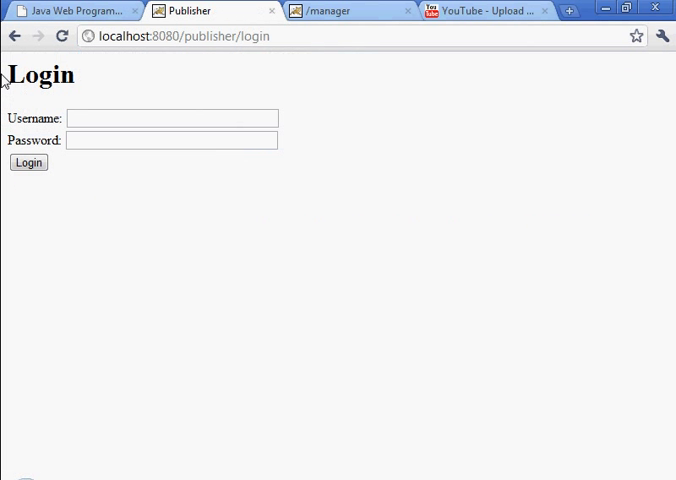
left_click(172, 118)
type("xxx")
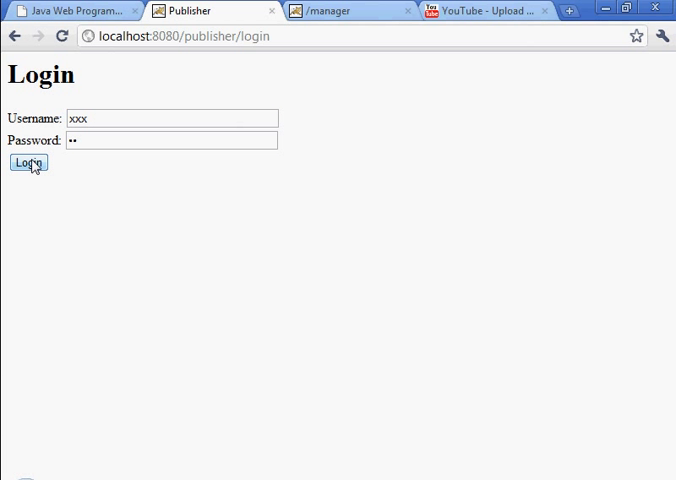
left_click(28, 164)
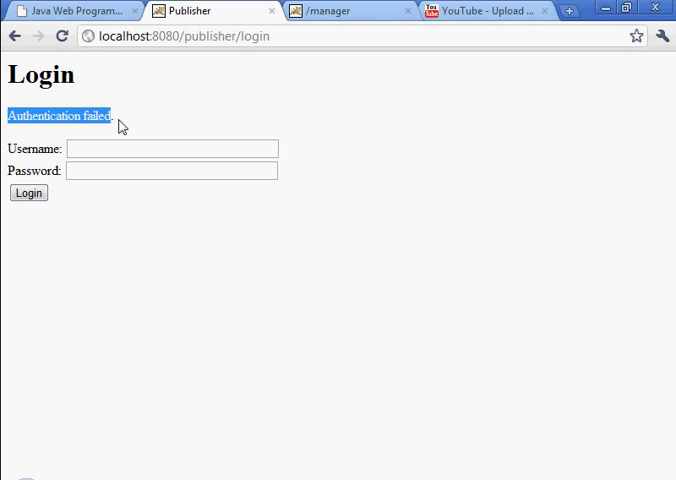
left_click(172, 148)
type("admin")
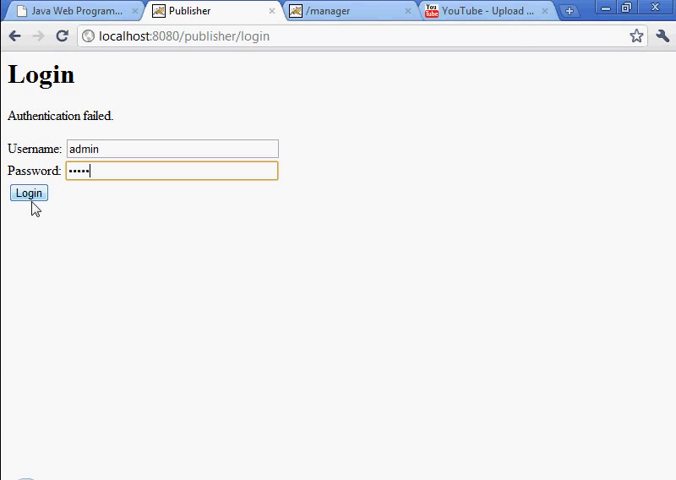
left_click(28, 192)
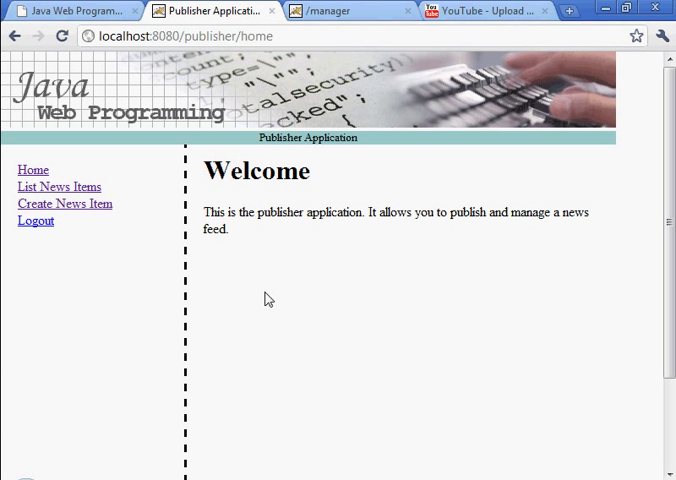
mouse_move(36, 222)
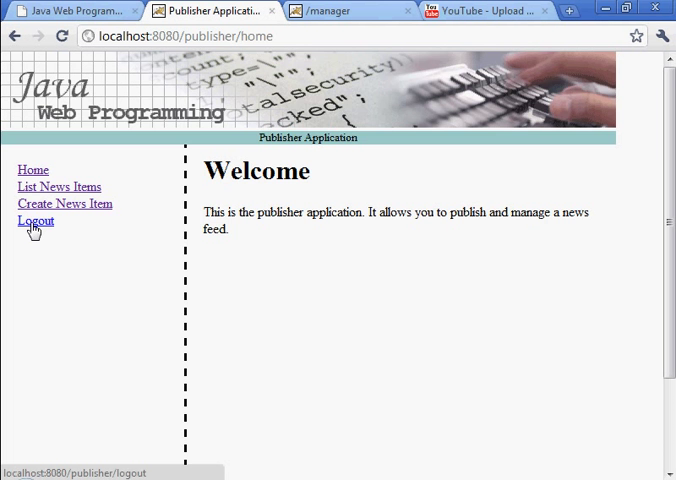
mouse_move(506, 338)
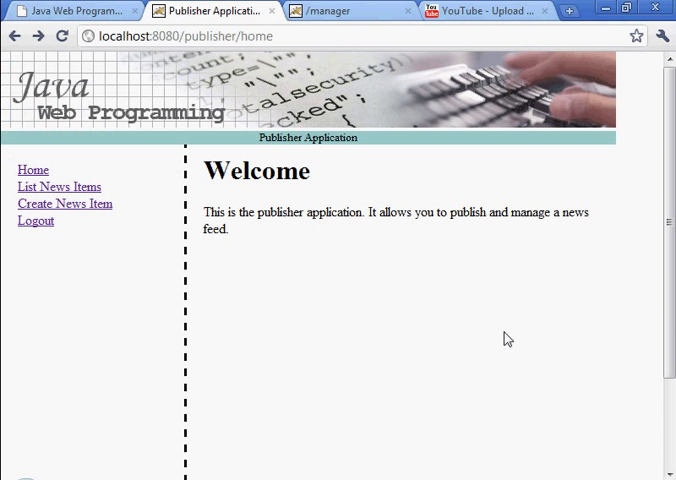
mouse_move(286, 222)
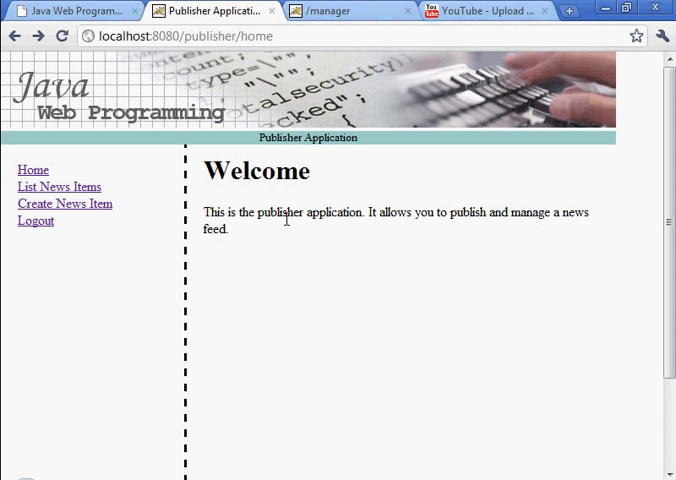
mouse_move(136, 182)
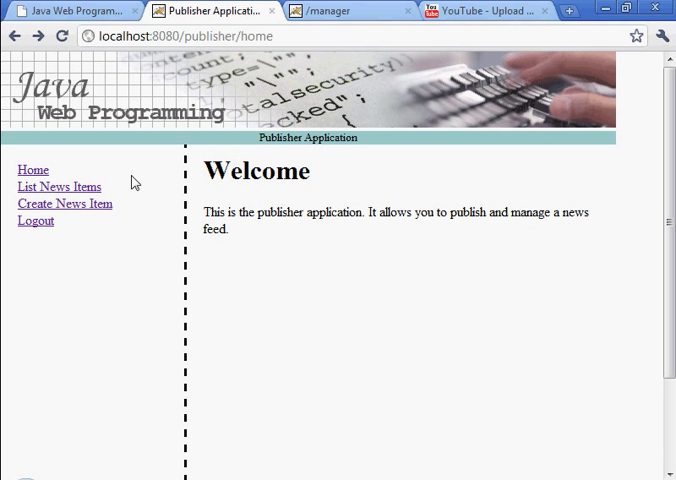
Visit List News Items and the Create News Item form, then cancel back to the news list
left_click(60, 186)
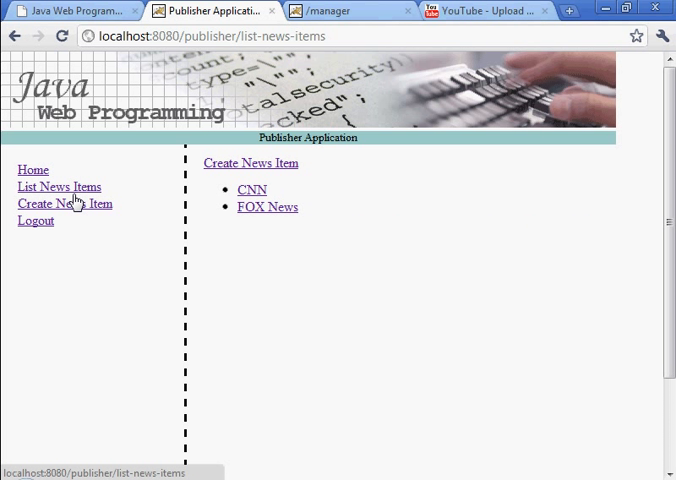
left_click(64, 204)
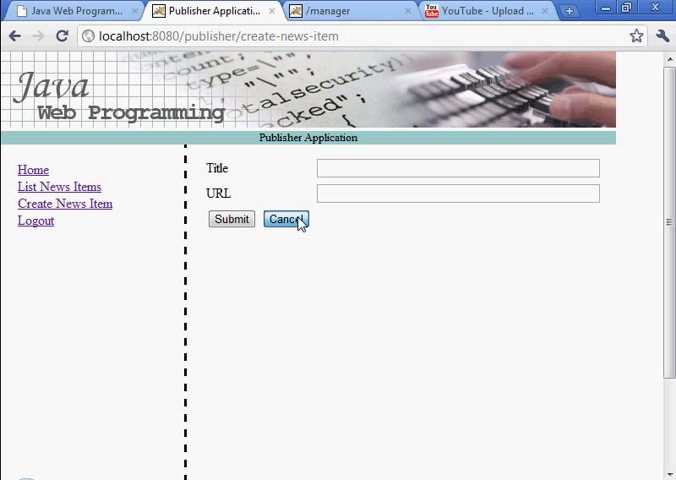
left_click(284, 220)
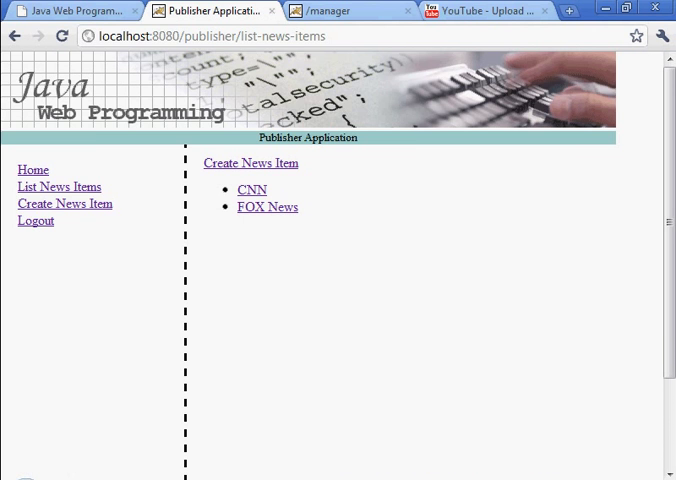
Return to the Java Web Programming tutorial at its Create a Logout Servlet section
left_click(80, 12)
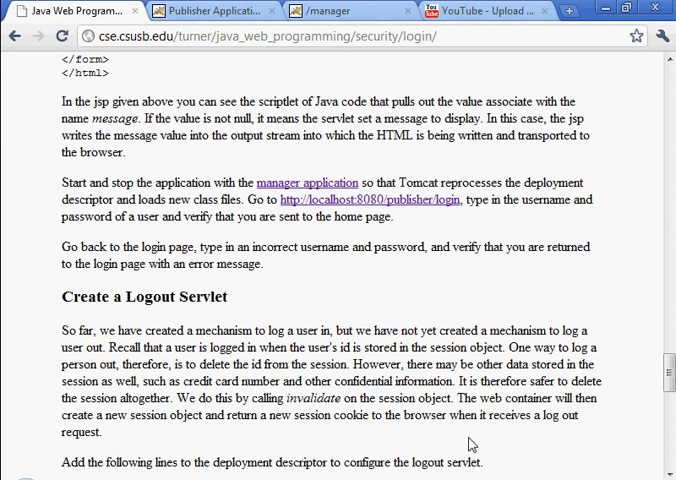
scroll("down", 3)
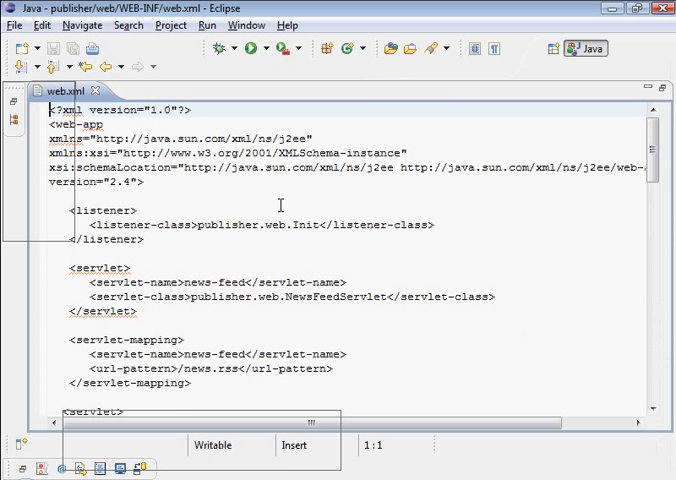
Declare publisher.web.LogoutServlet mapped to /logout in web.xml and copy the class name
scroll("down", 3)
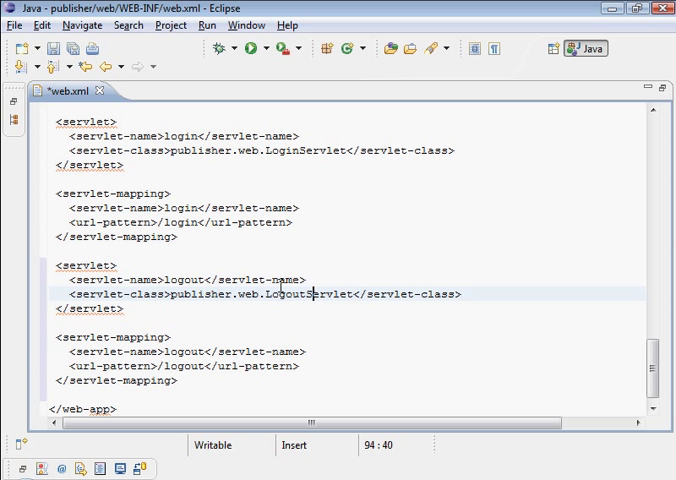
double_click(310, 294)
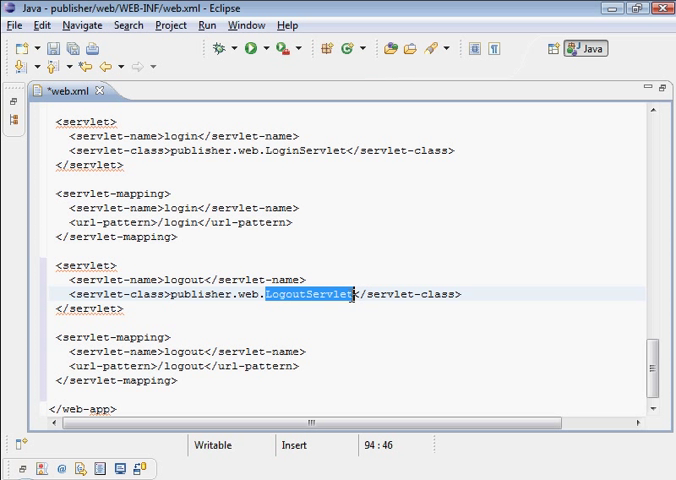
right_click(312, 294)
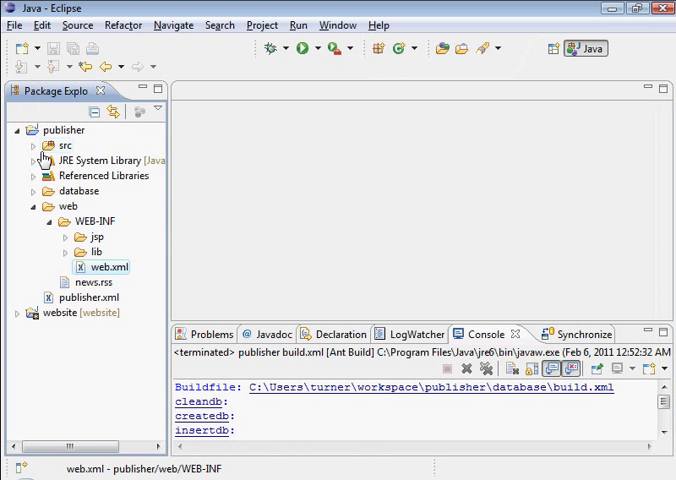
Create class LogoutServlet in publisher.web with superclass javax.servlet.http.HttpServlet
left_click(34, 144)
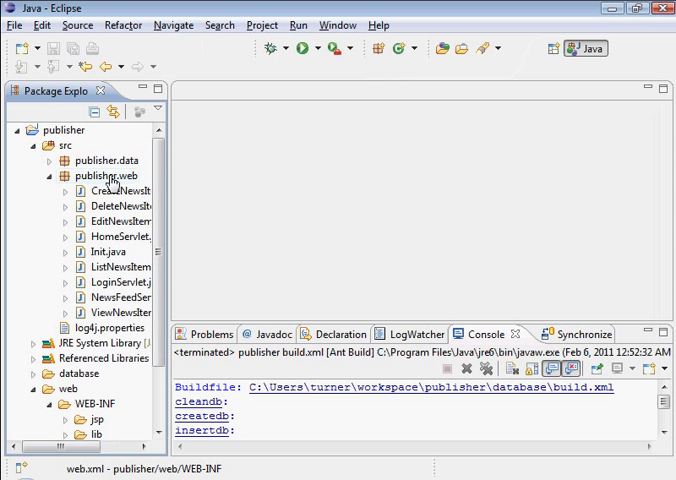
right_click(90, 176)
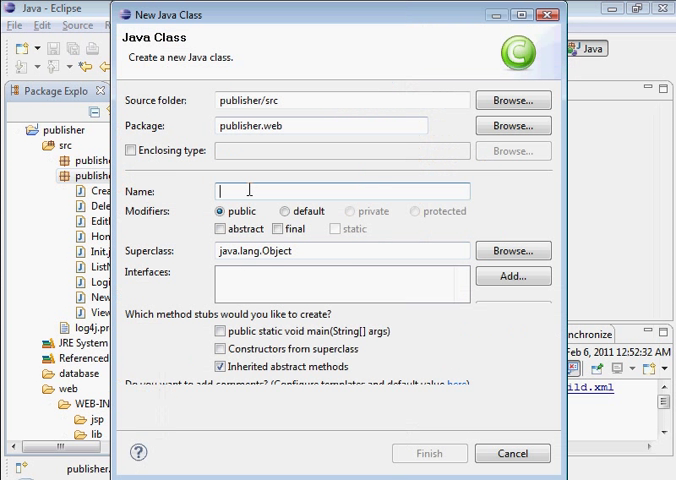
type("LogoutServlet")
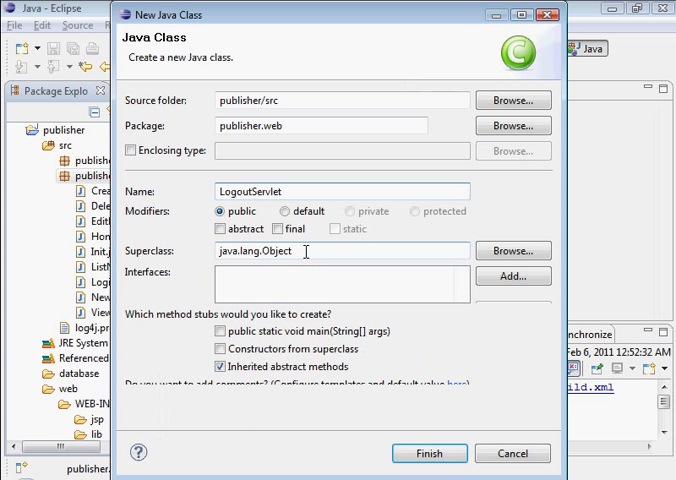
type("HttpSer")
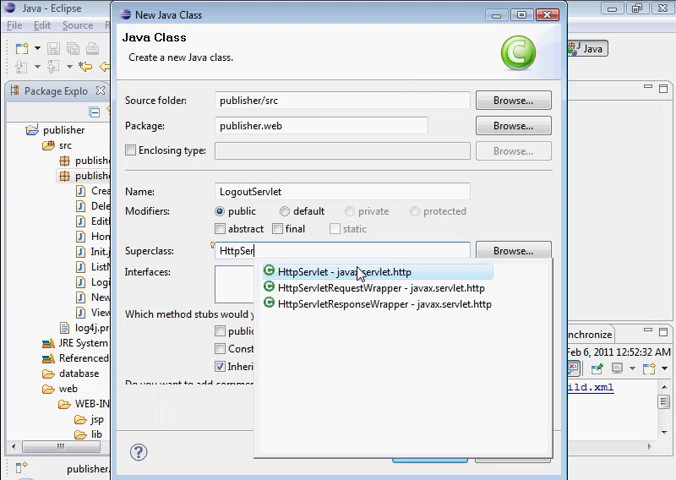
left_click(338, 272)
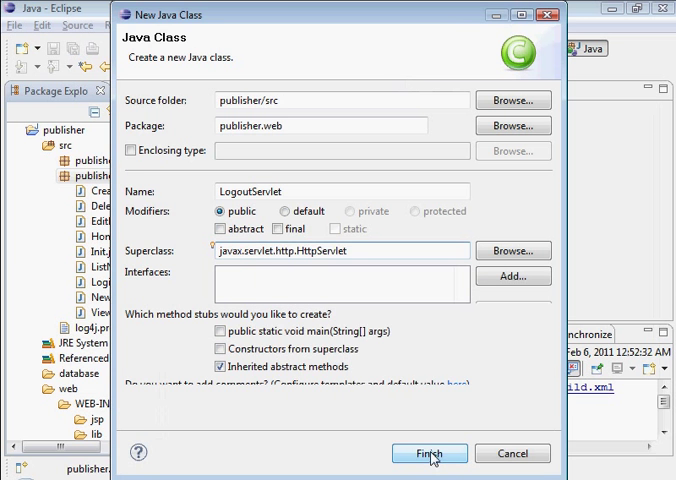
left_click(428, 452)
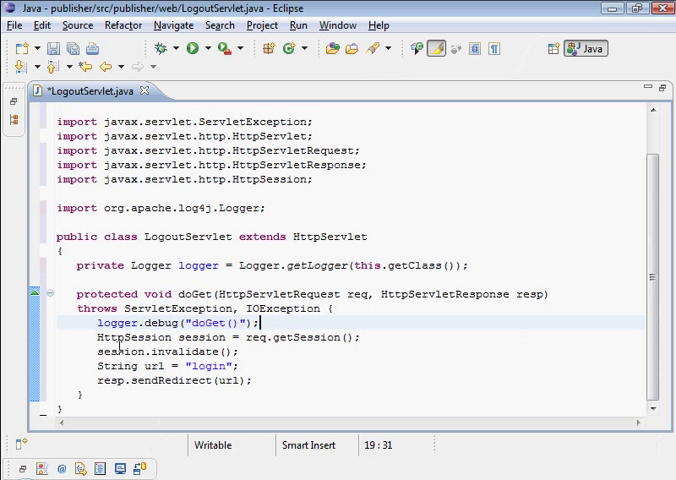
mouse_move(292, 344)
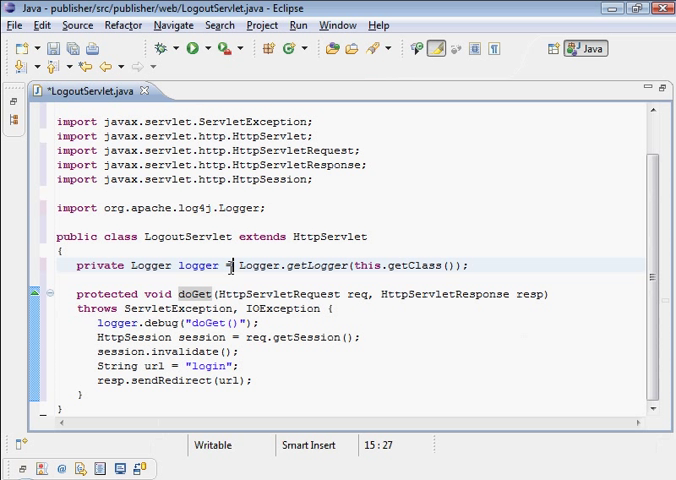
Write doGet calling req.getSession().invalidate() and resp.sendRedirect("login"), then save
left_click(240, 336)
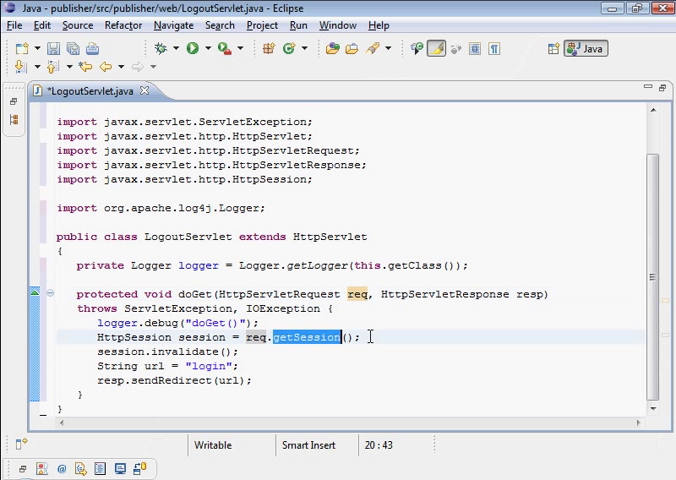
double_click(200, 336)
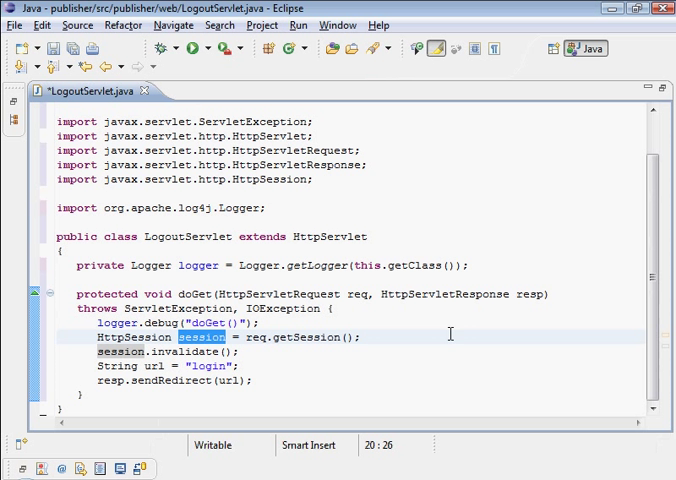
double_click(188, 352)
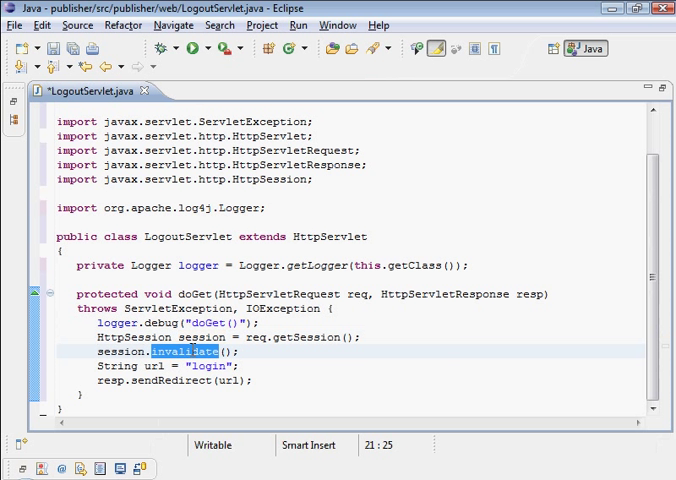
mouse_move(258, 368)
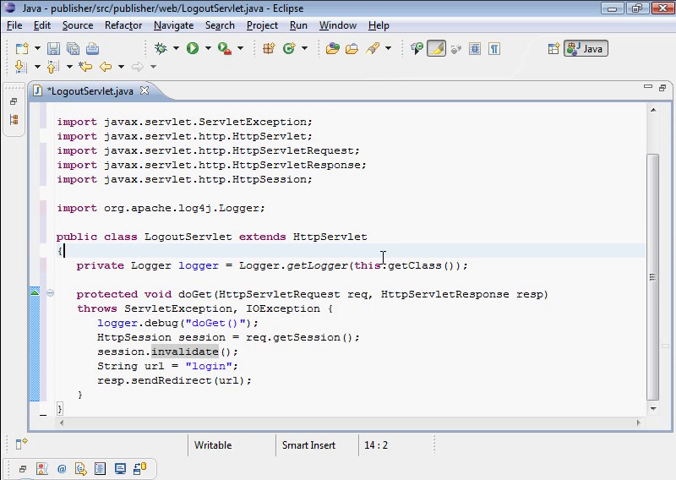
key("Ctrl+s")
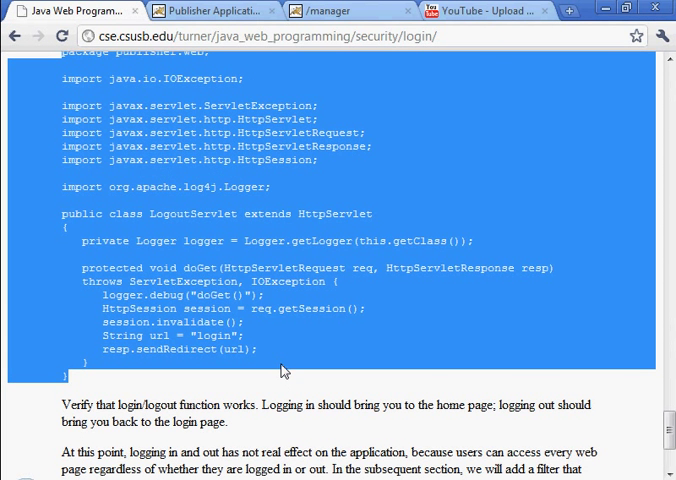
Stop and start /publisher in Tomcat Manager, then return to the Publisher Application page
scroll("down", 3)
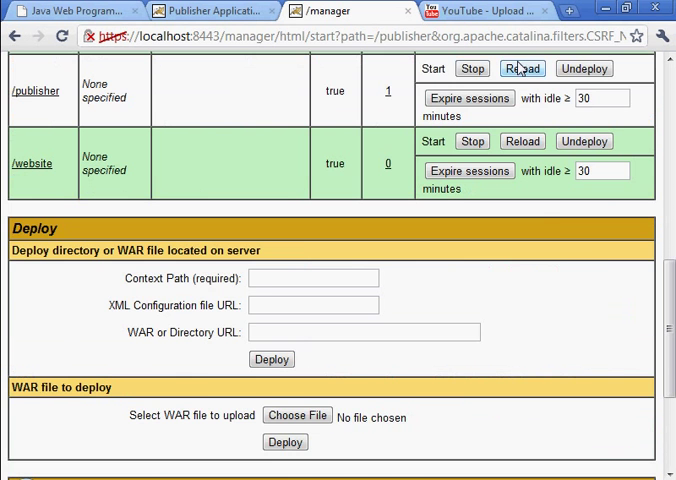
left_click(470, 68)
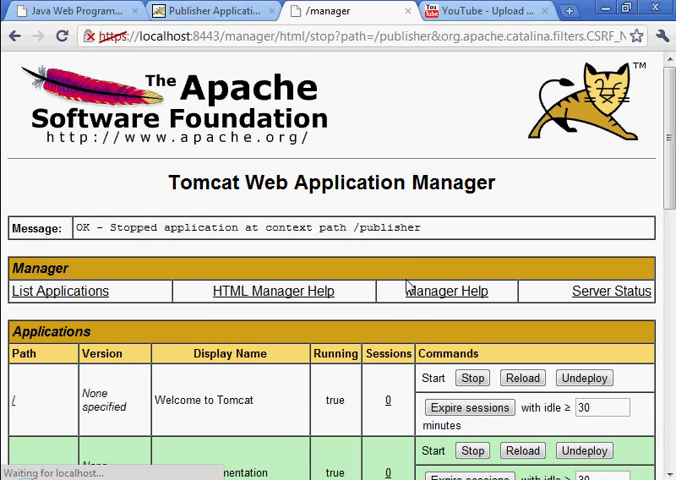
scroll("down", 3)
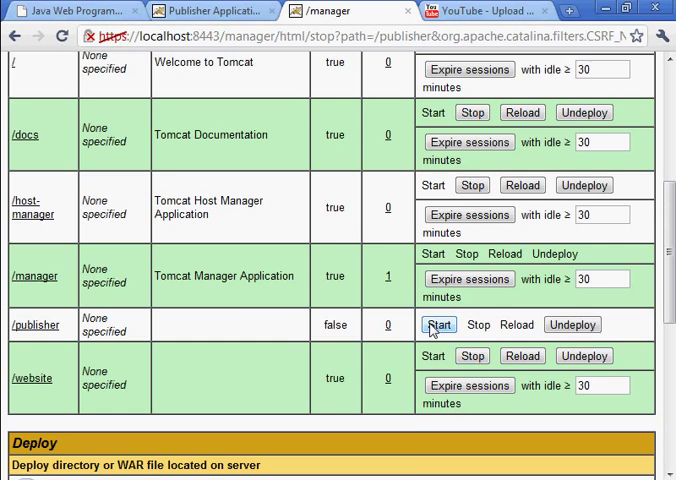
left_click(440, 324)
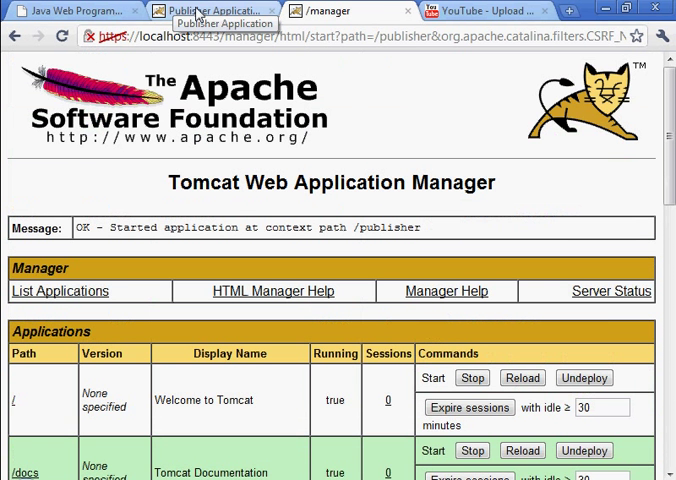
left_click(204, 12)
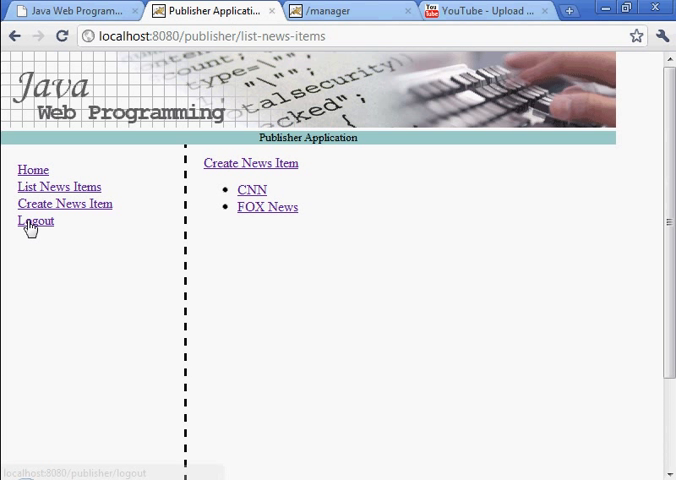
Log out, log back in as bob, and view the news list with CNN and FOX News
left_click(36, 220)
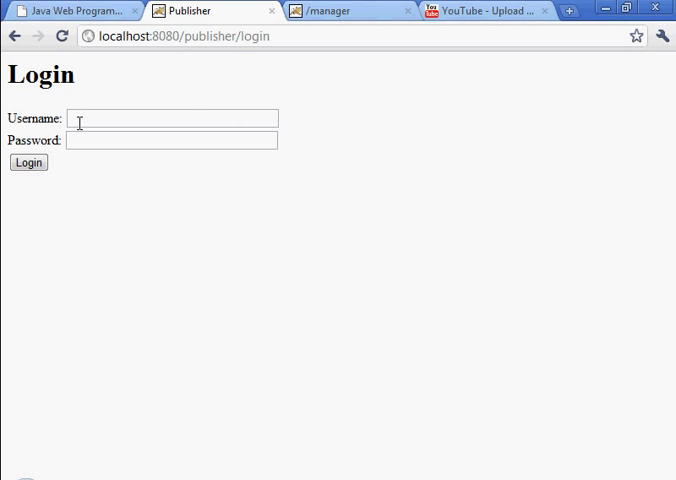
left_click(170, 118)
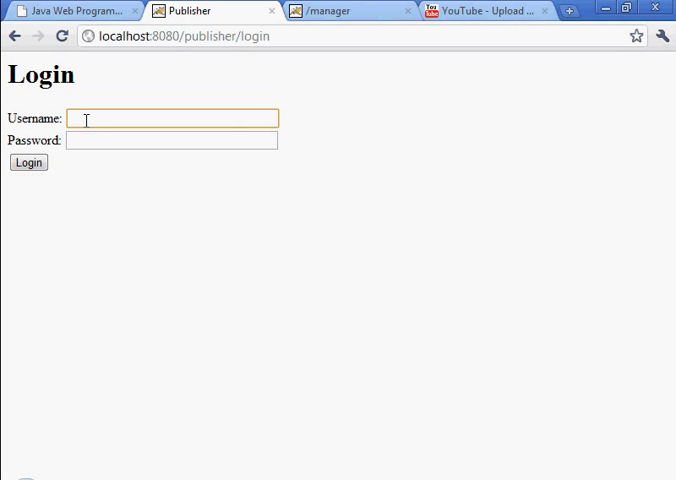
type("bob")
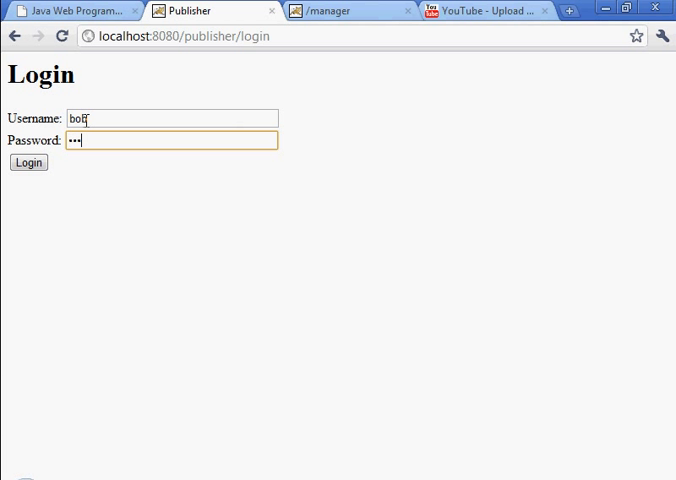
left_click(28, 162)
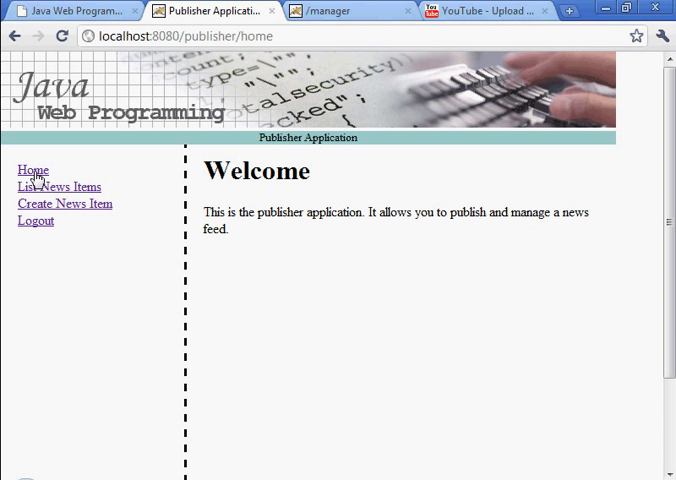
left_click(34, 220)
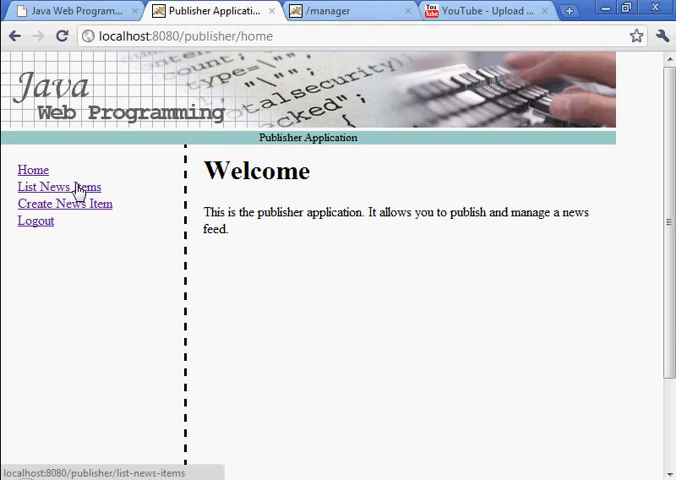
left_click(60, 188)
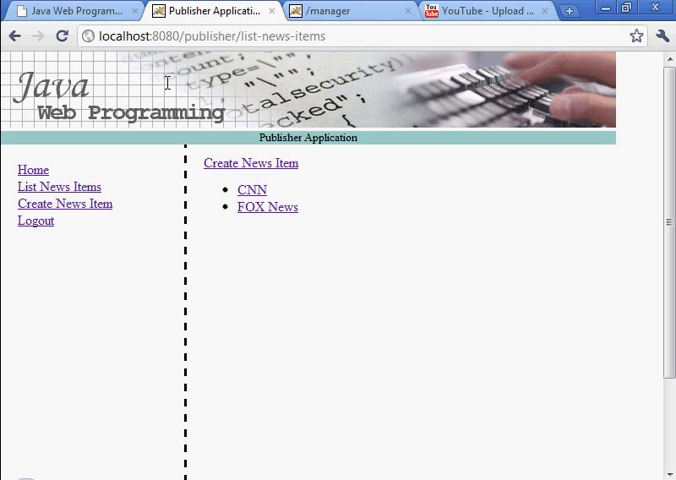